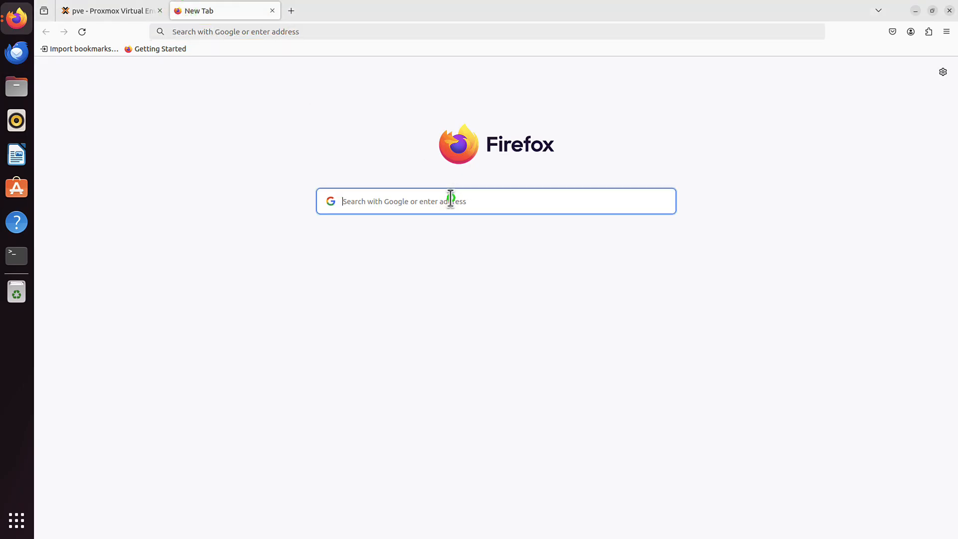
Search Google for 'linux mint download' from the Firefox address bar.
type("linux min")
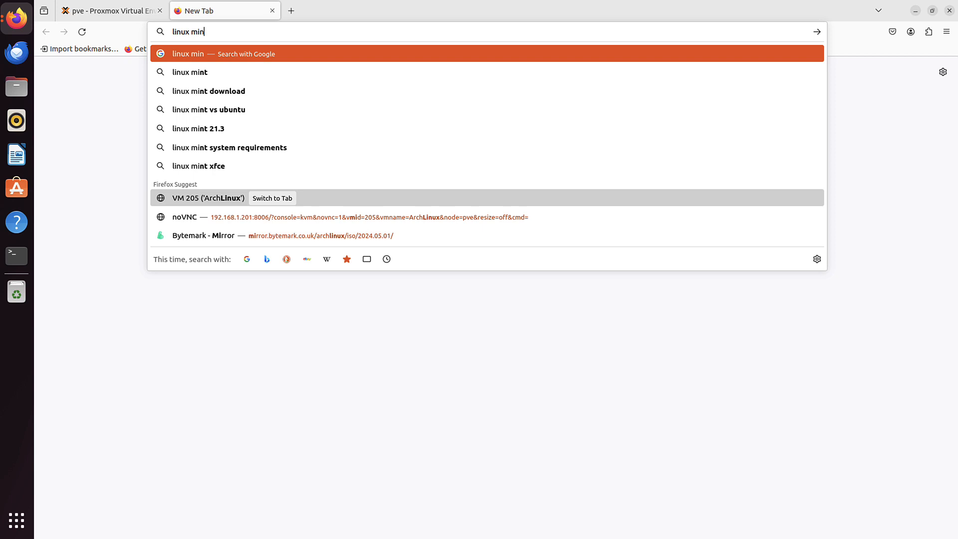
left_click(208, 91)
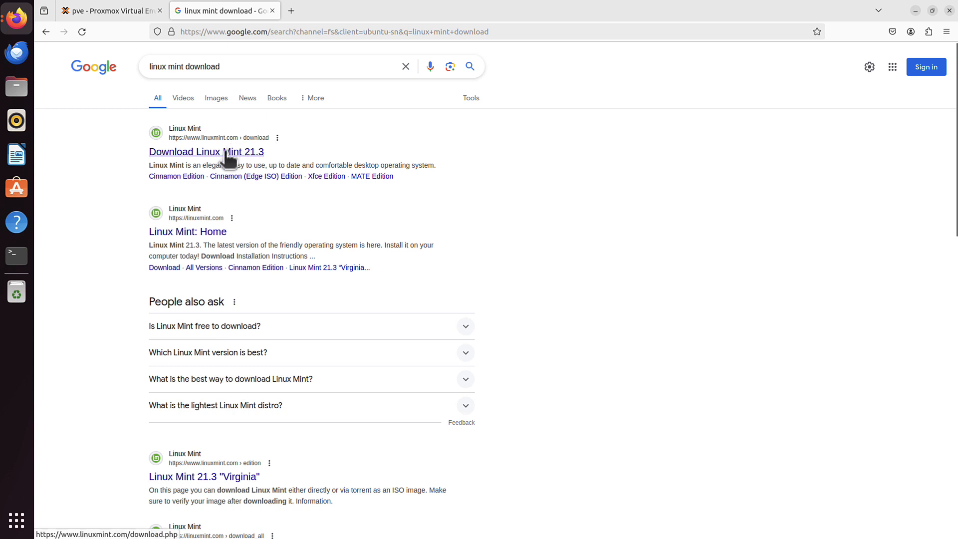
Open the Download Linux Mint 21.3 'Virginia' page and view its edition list.
left_click(205, 152)
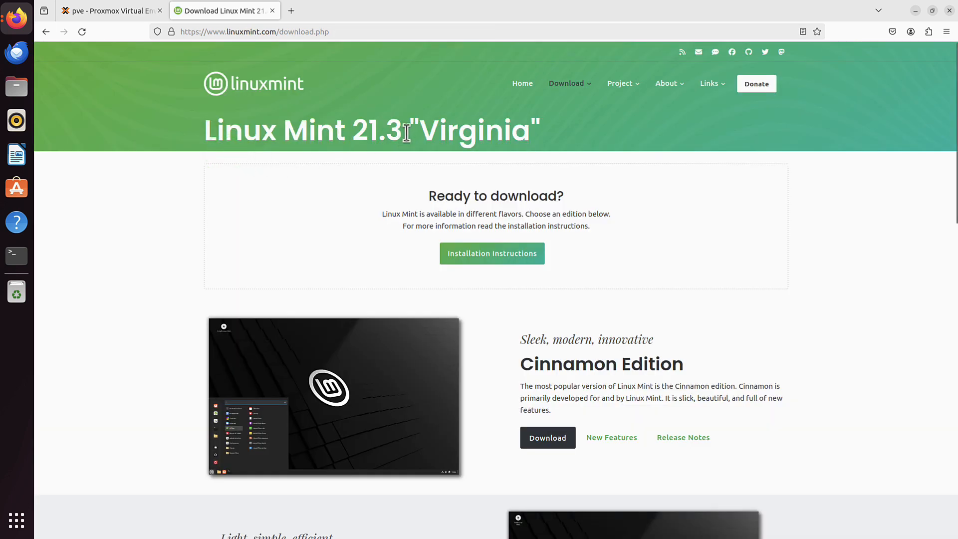
double_click(480, 130)
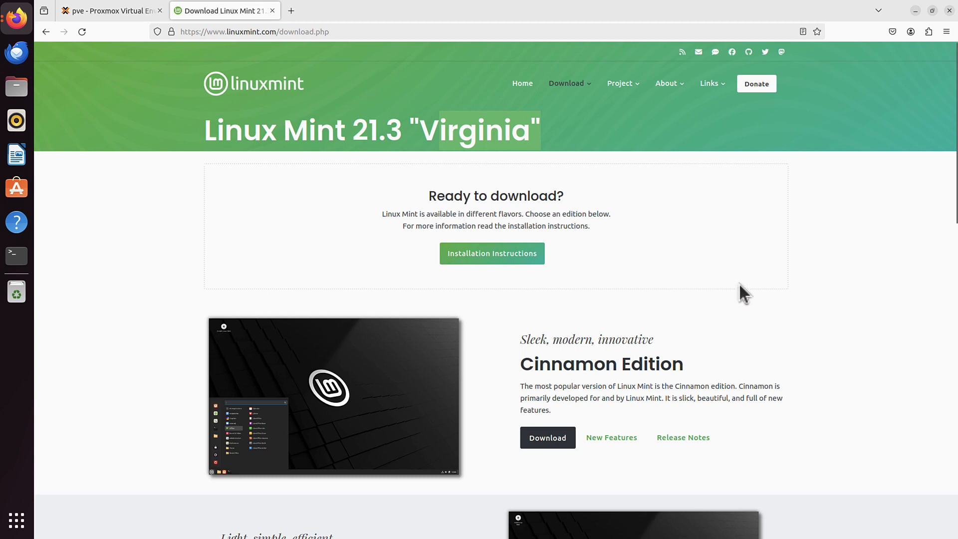
scroll("down", 3)
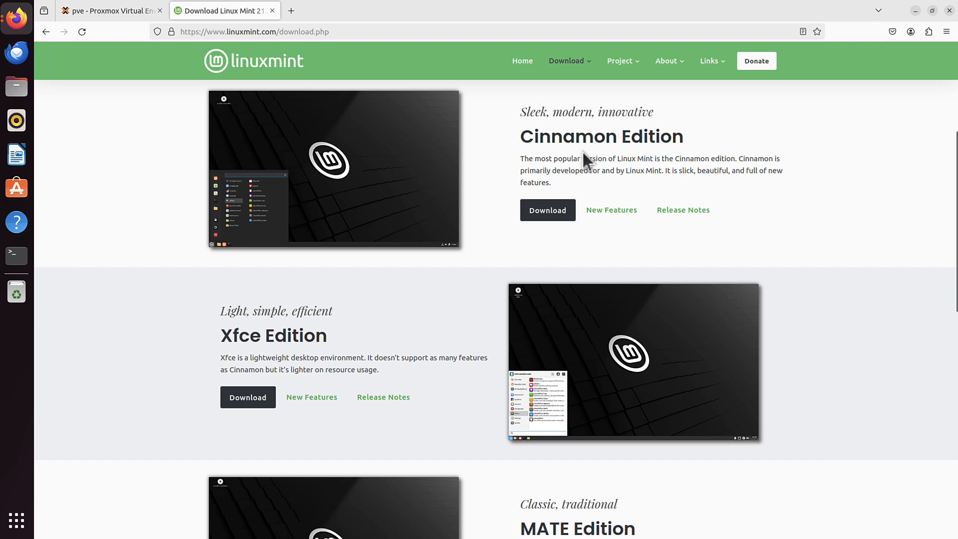
mouse_move(317, 359)
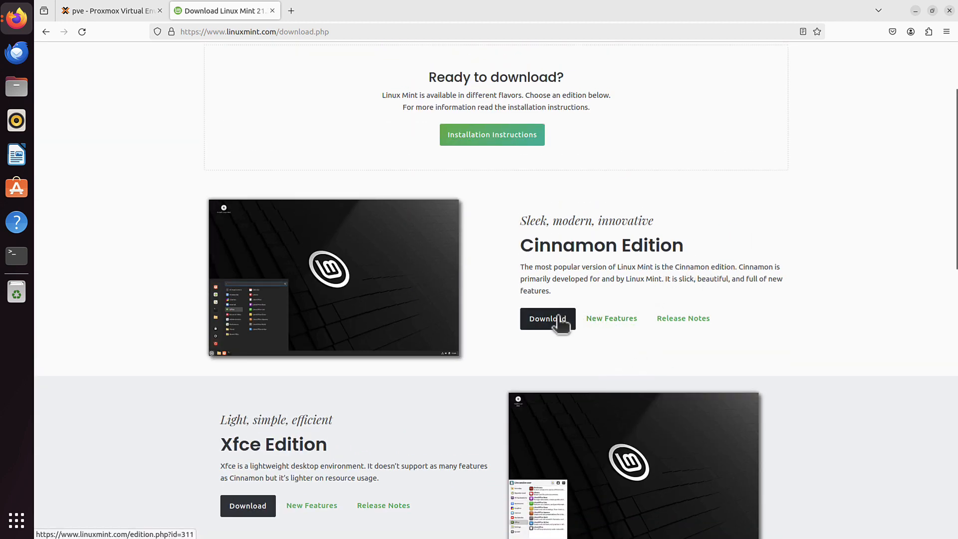
Open the Cinnamon Edition download page and scroll the mirror table to the United Kingdom entries.
left_click(547, 318)
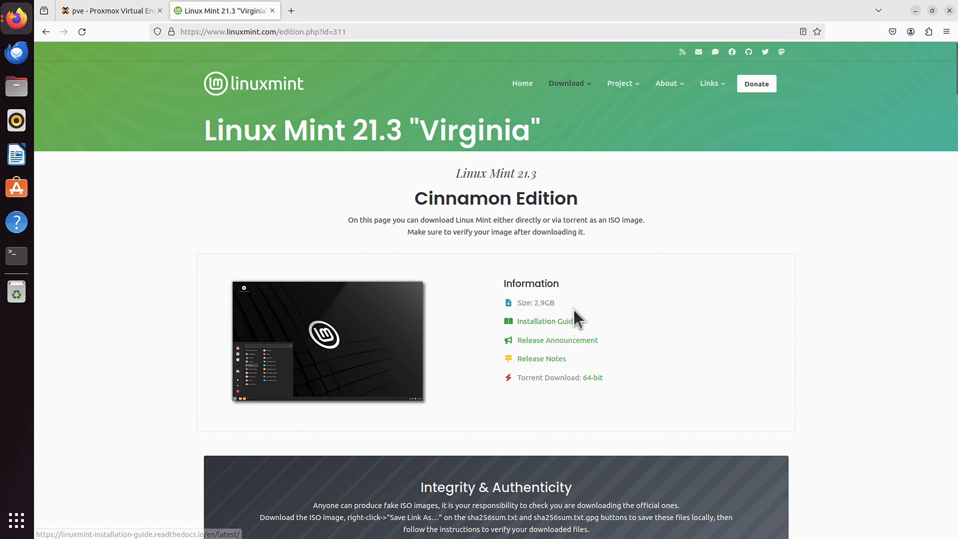
mouse_move(621, 330)
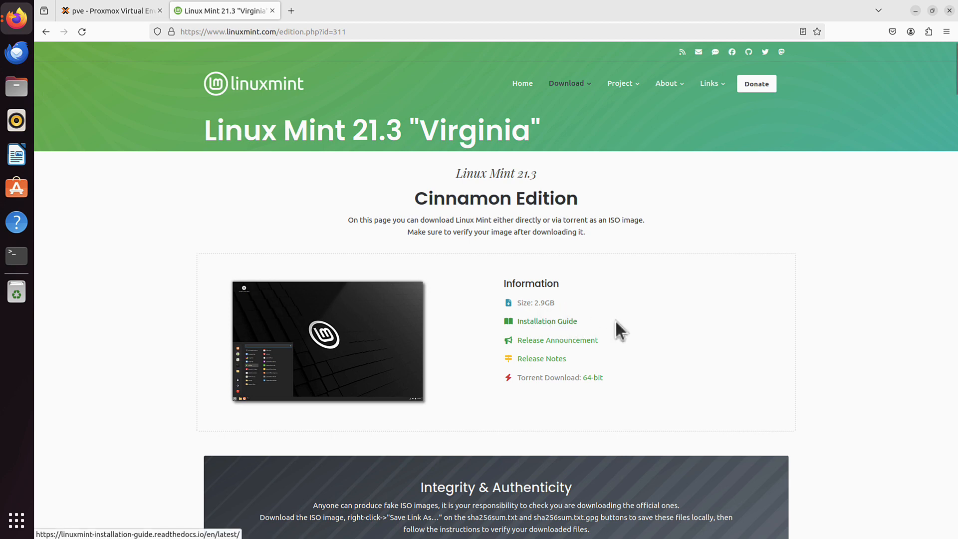
mouse_move(620, 385)
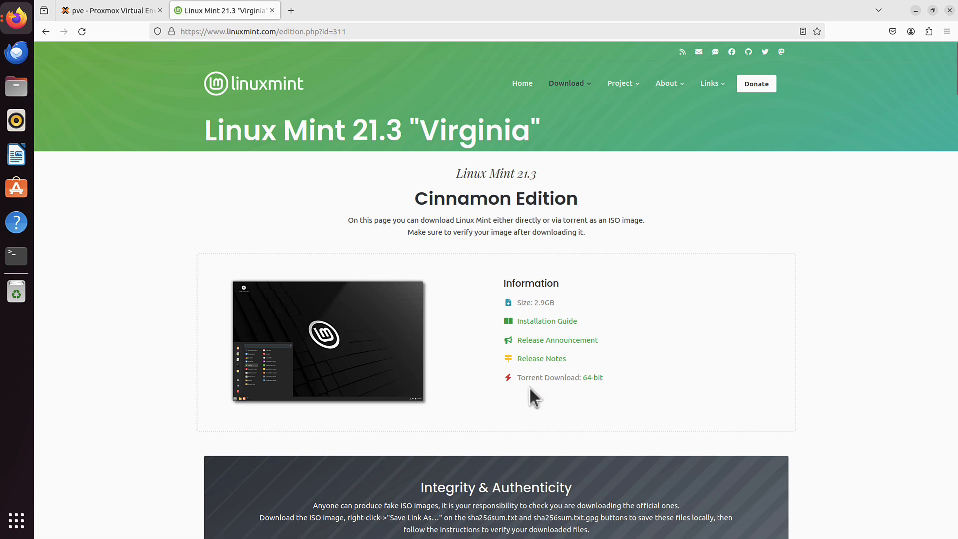
scroll("down", 3)
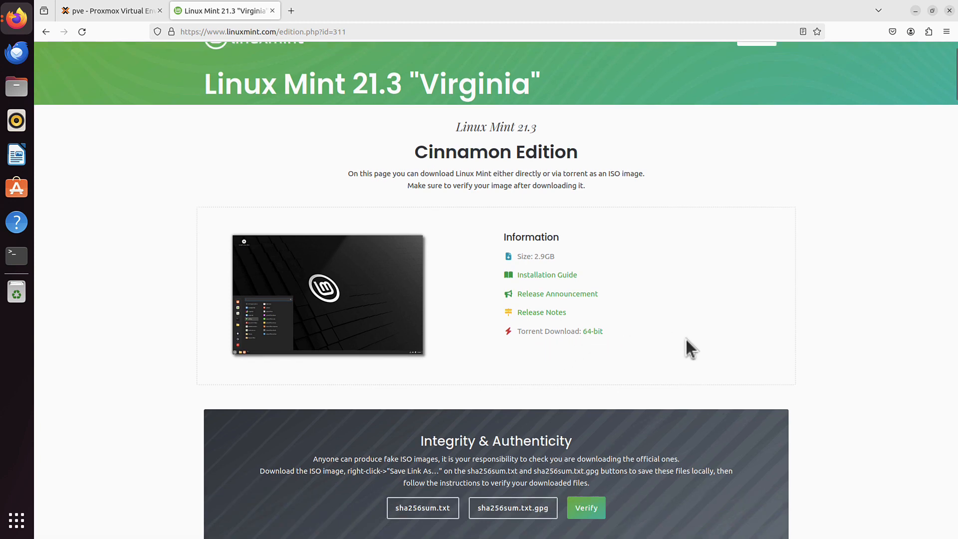
scroll("down", 3)
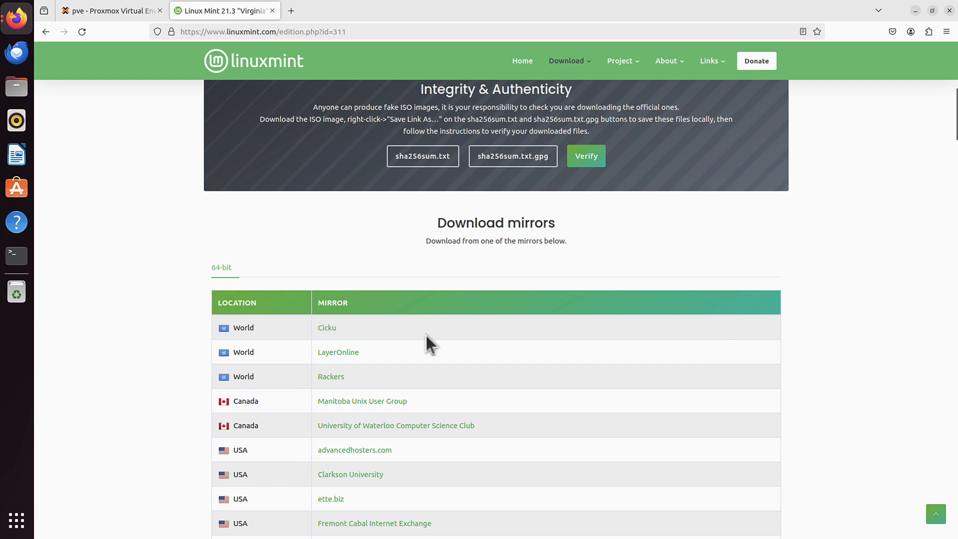
mouse_move(312, 354)
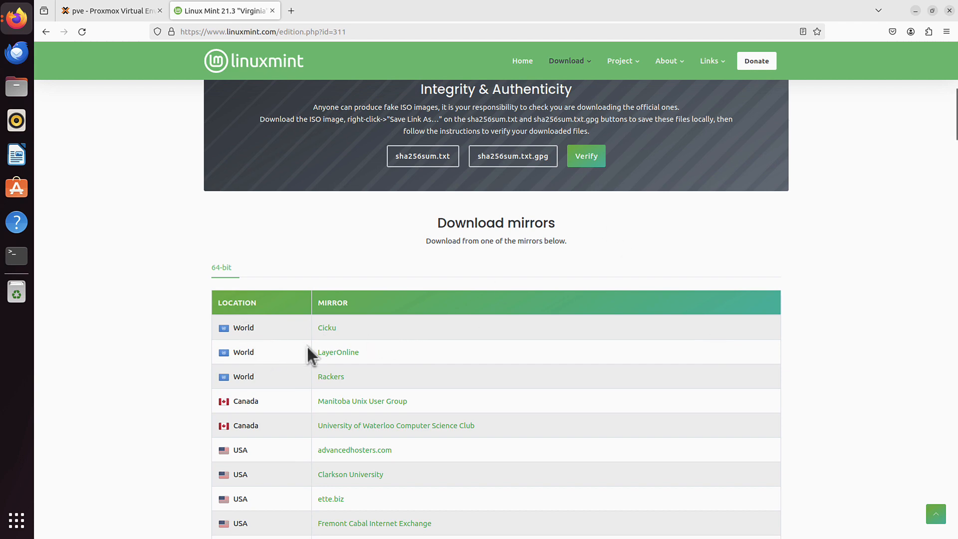
scroll("down", 3)
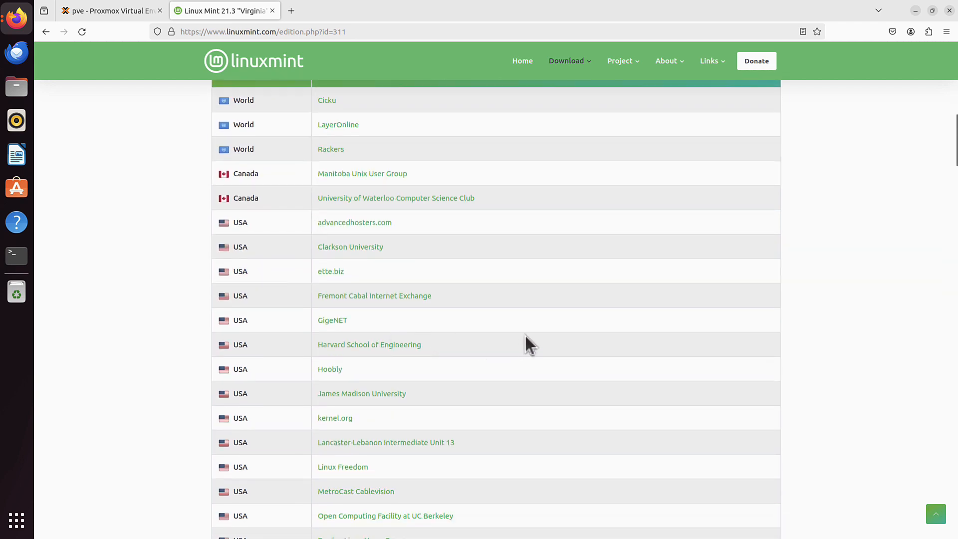
scroll("down", 3)
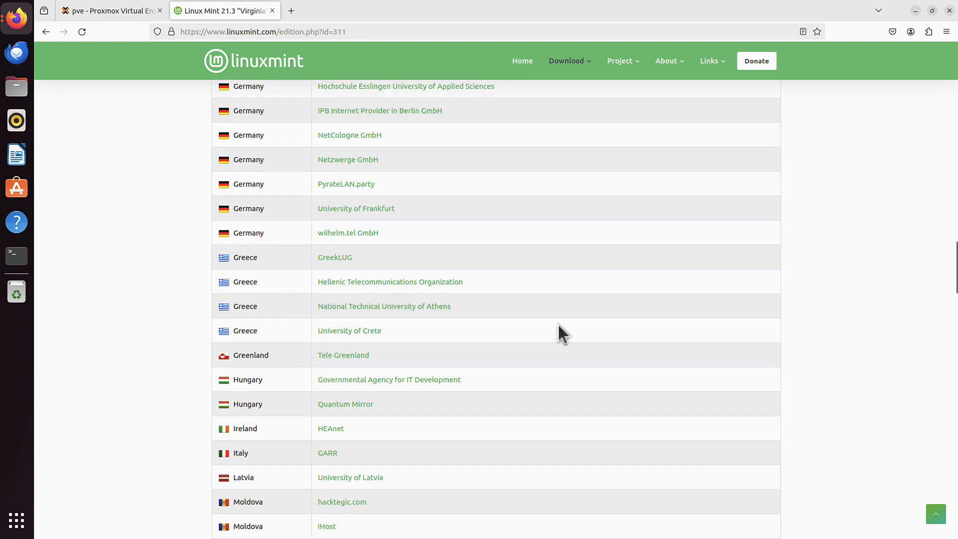
scroll("down", 3)
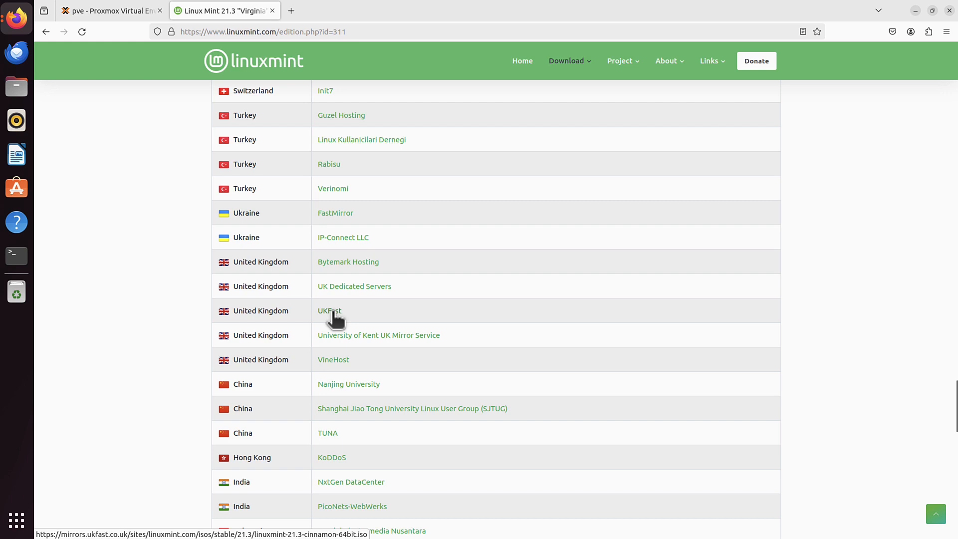
Download linux-mint-21.3-cinnamon-64bit.iso from the UKFast mirror.
left_click(328, 310)
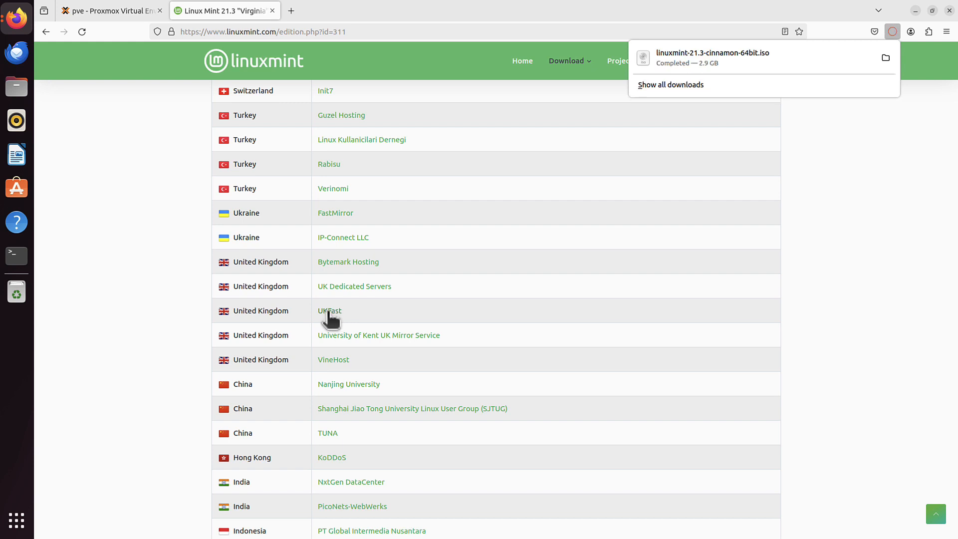
mouse_move(742, 171)
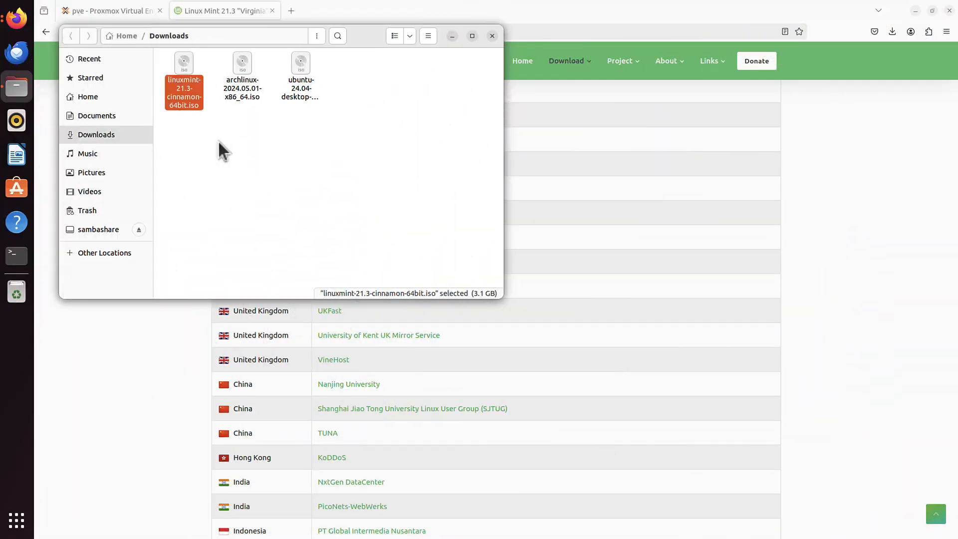
mouse_move(243, 189)
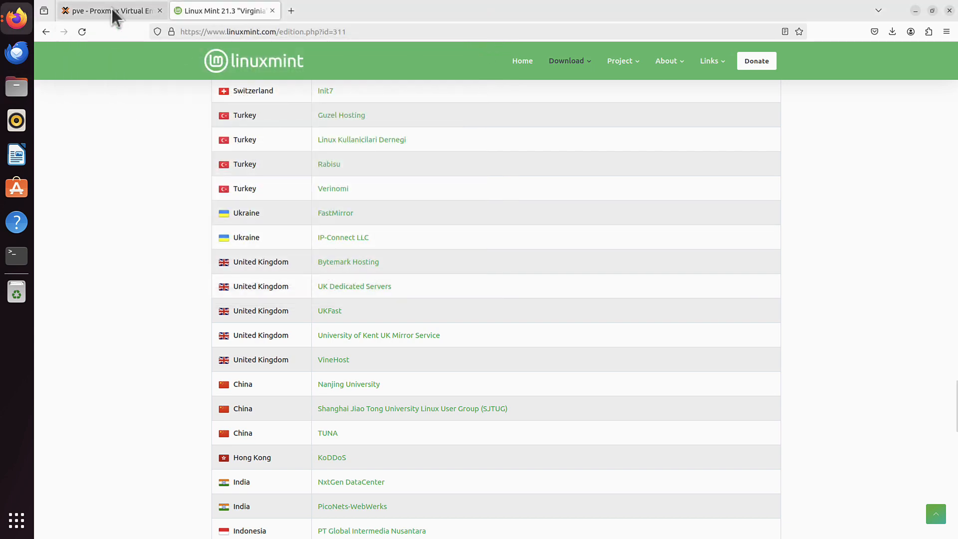
In Proxmox, open the Upload dialog for ISO Images on local (pve) storage.
left_click(110, 9)
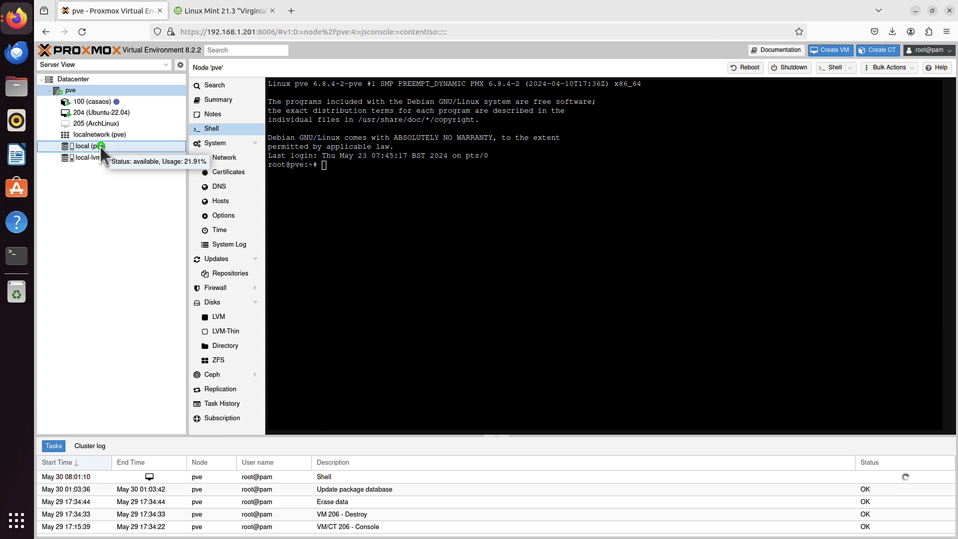
left_click(83, 146)
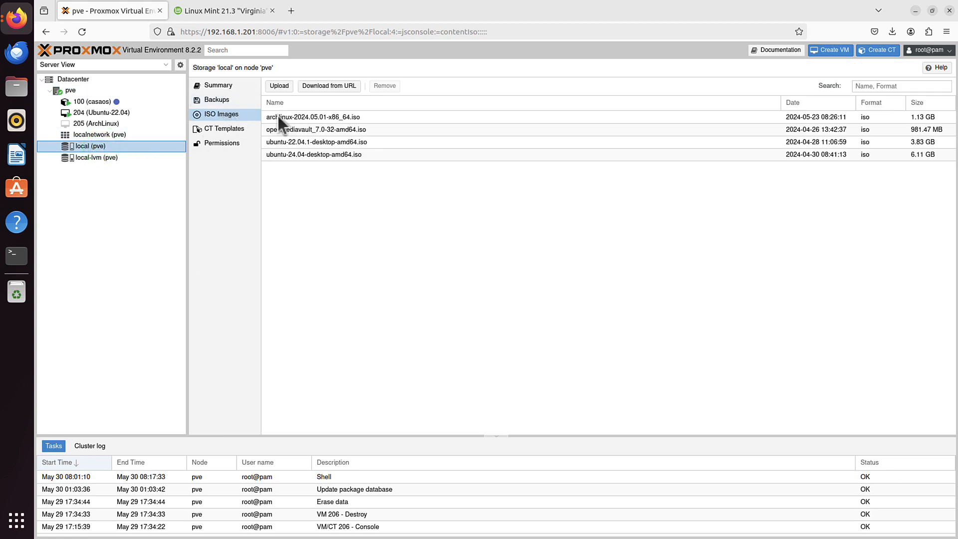
mouse_move(331, 170)
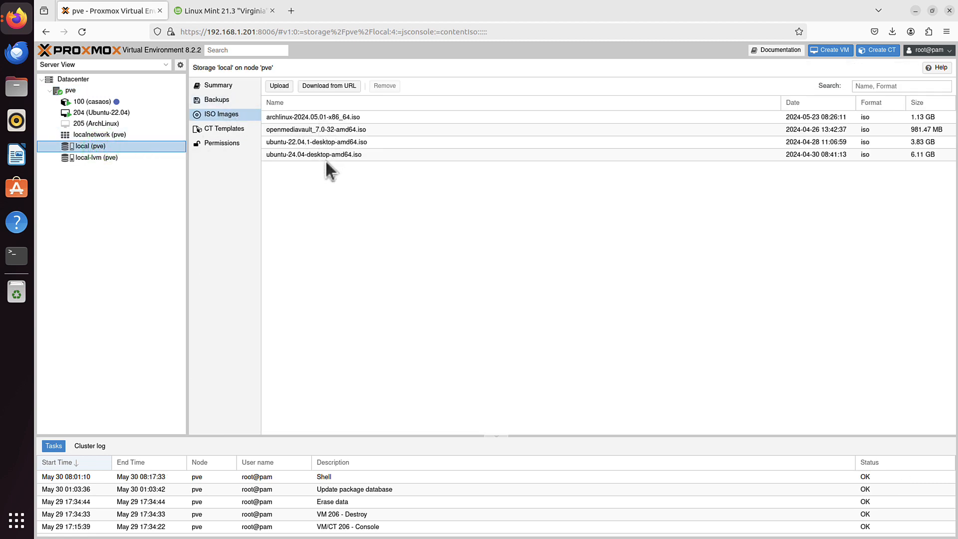
left_click(278, 86)
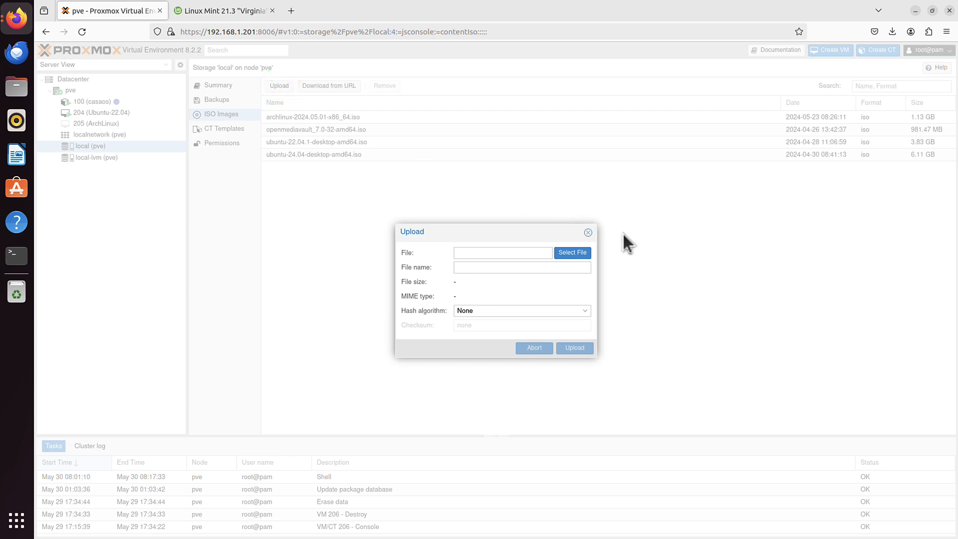
Choose the Linux Mint 21.3 Cinnamon ISO from the Downloads folder for upload.
left_click(572, 253)
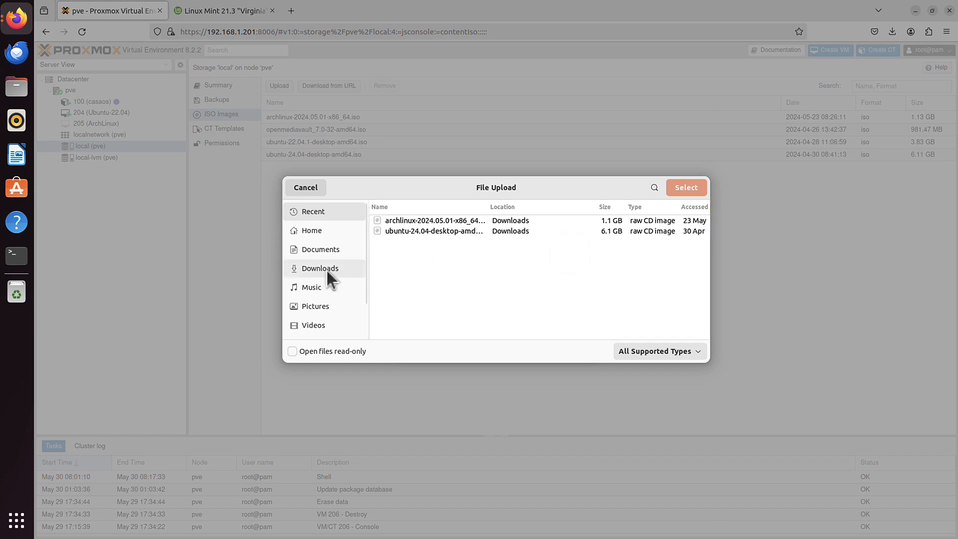
left_click(320, 267)
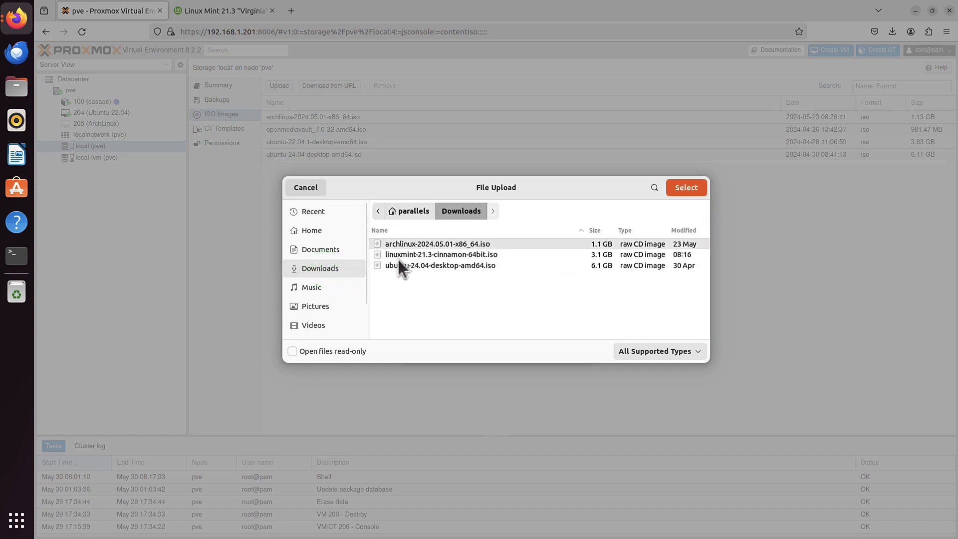
left_click(441, 254)
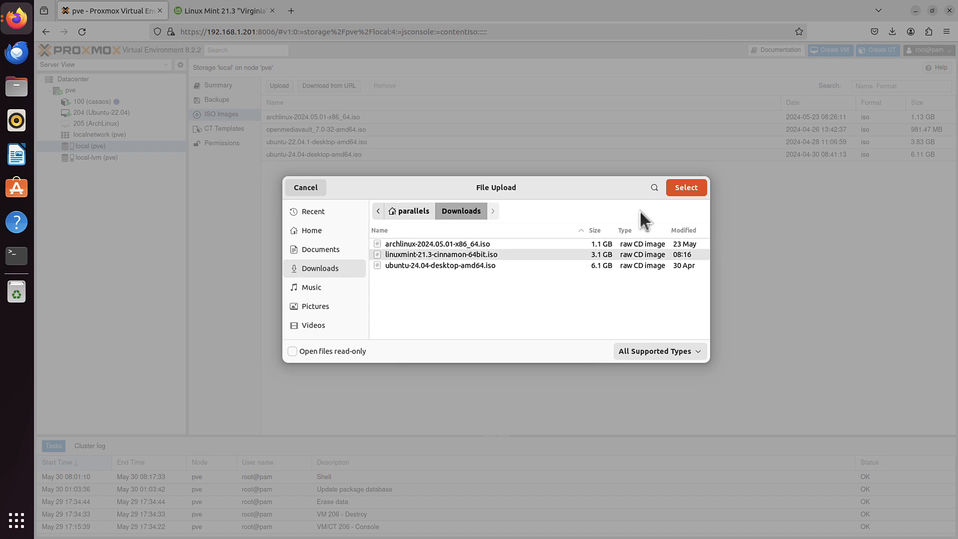
left_click(686, 186)
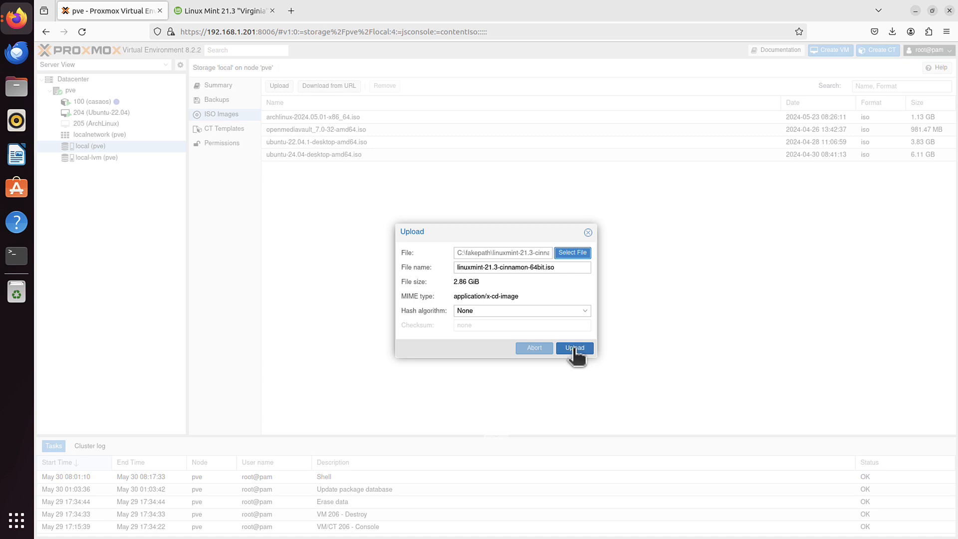
Upload the ISO to local storage and close the finished task log.
left_click(573, 347)
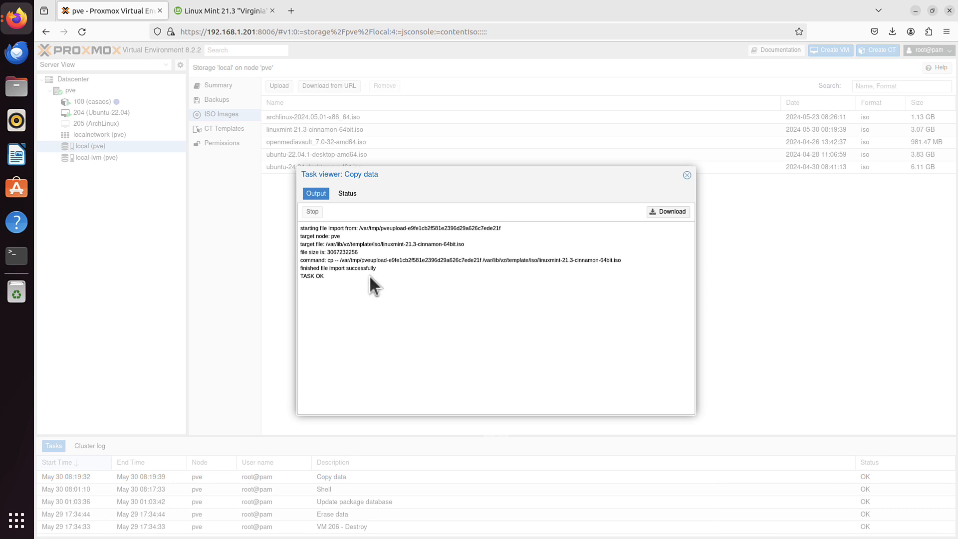
mouse_move(604, 251)
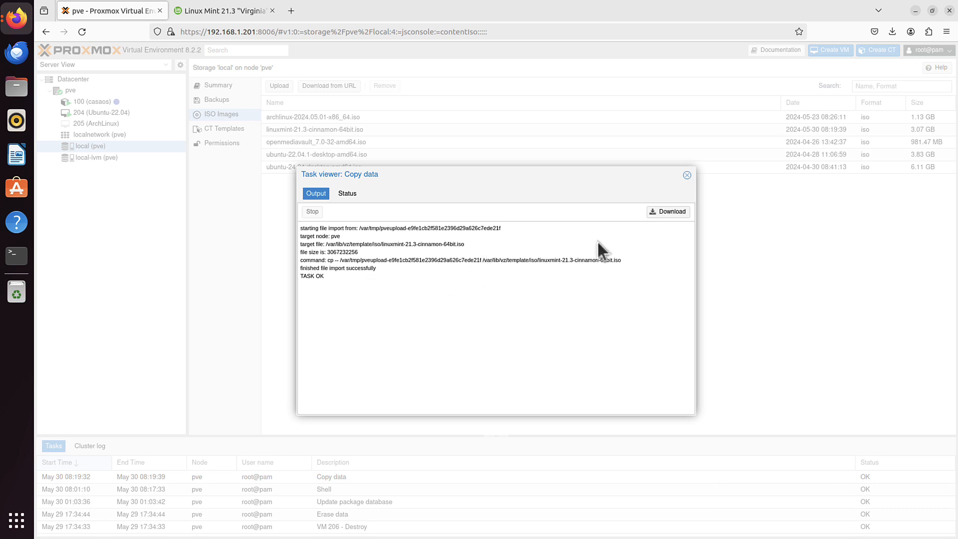
left_click(687, 175)
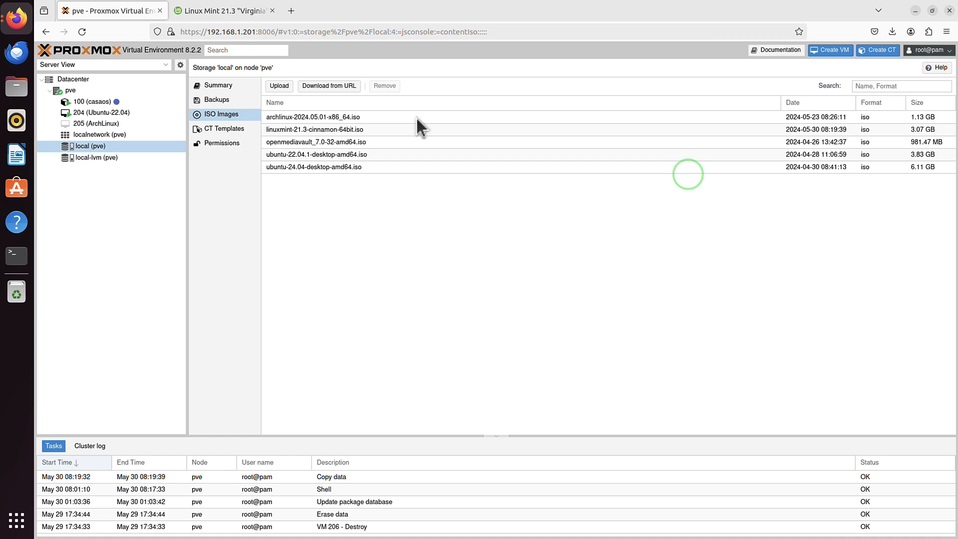
left_click(330, 128)
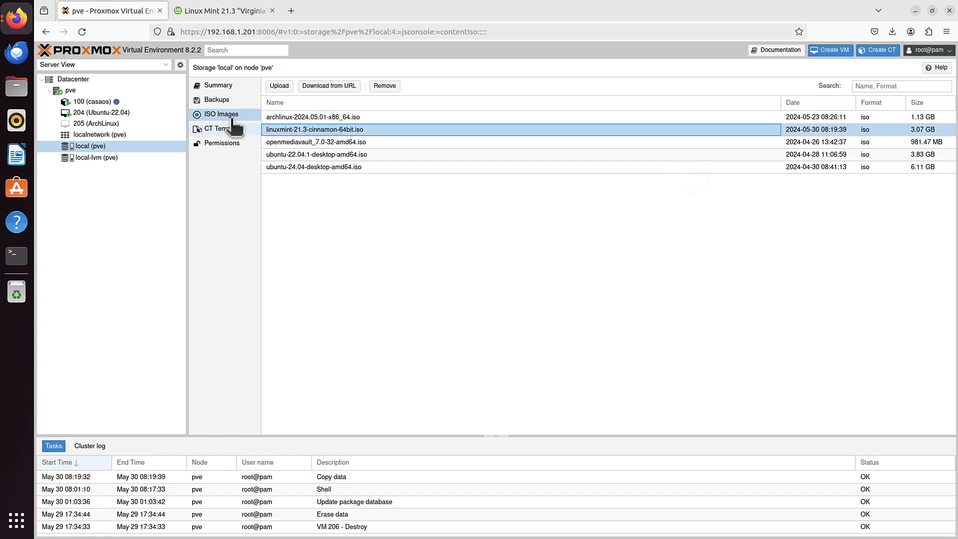
mouse_move(339, 147)
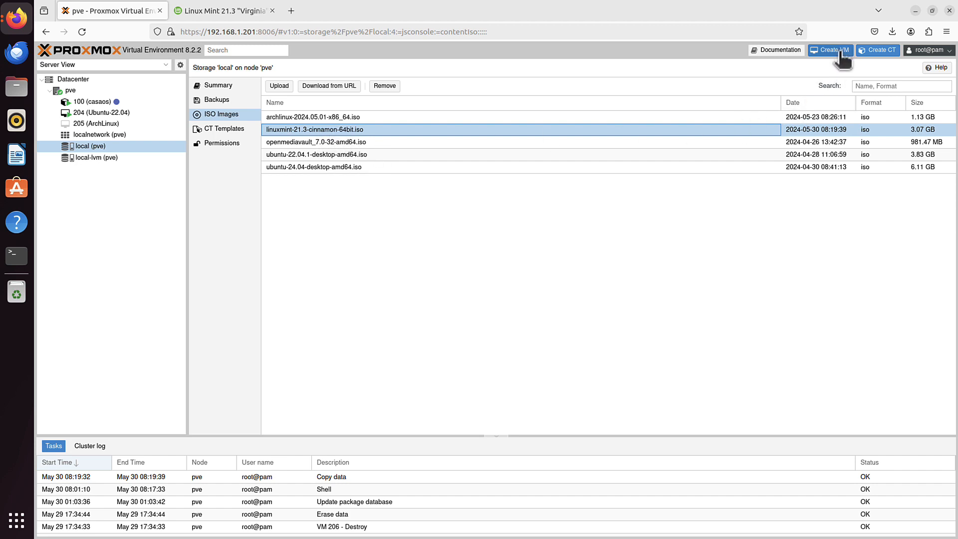
mouse_move(838, 61)
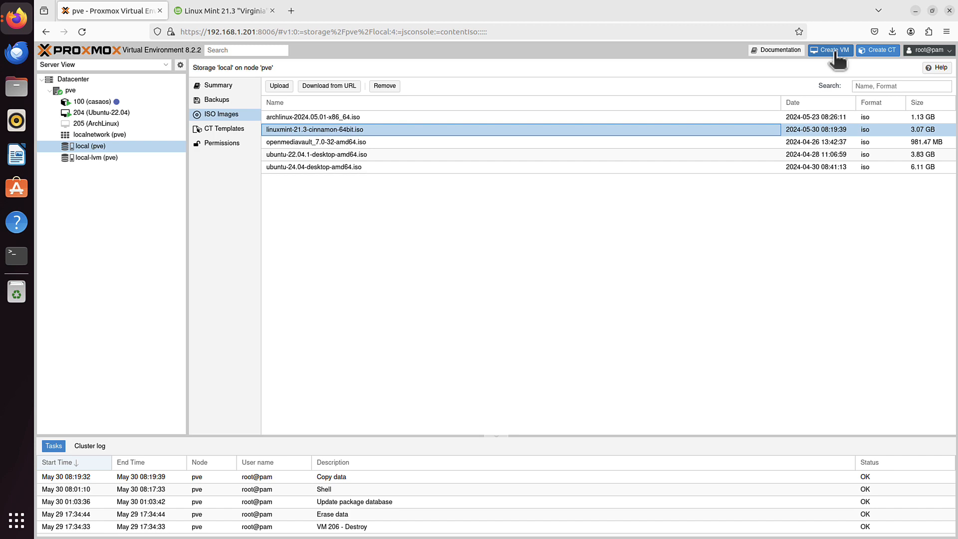
Start the Create VM wizard with VM ID 206 and name Linux-Mint.
left_click(829, 50)
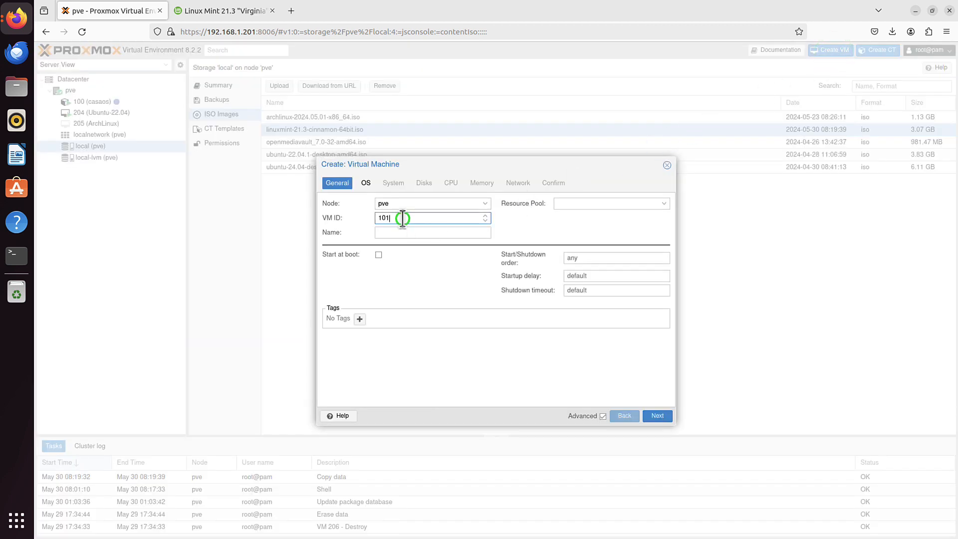
key("Backspace")
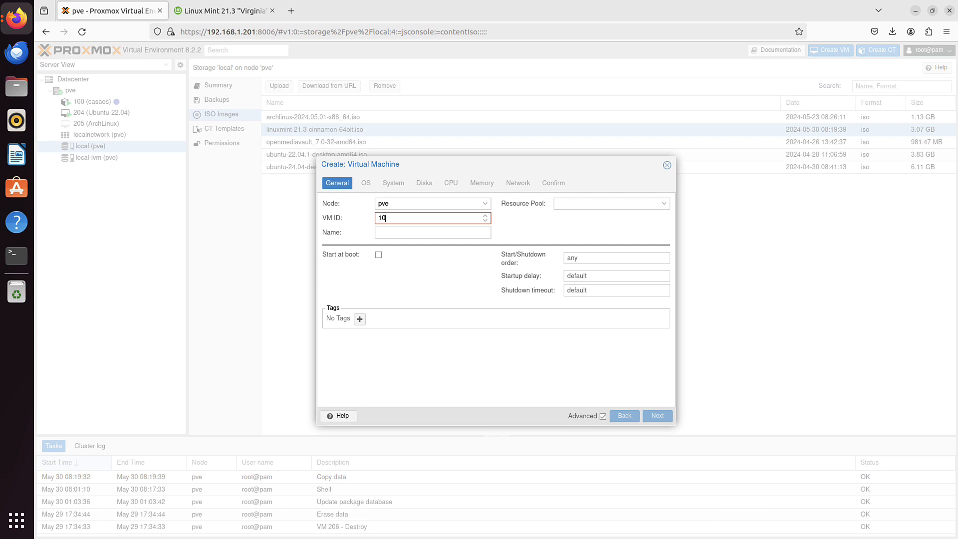
type("206")
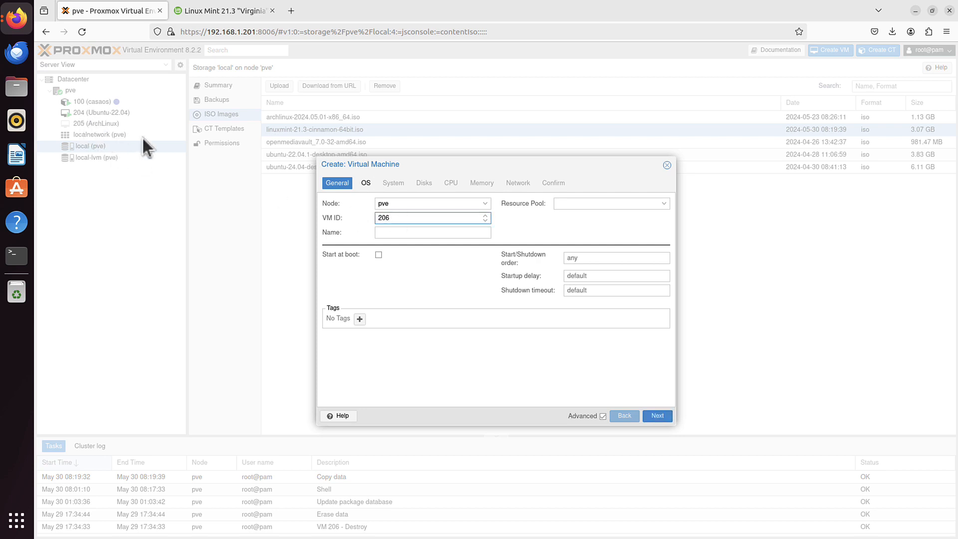
left_click(432, 218)
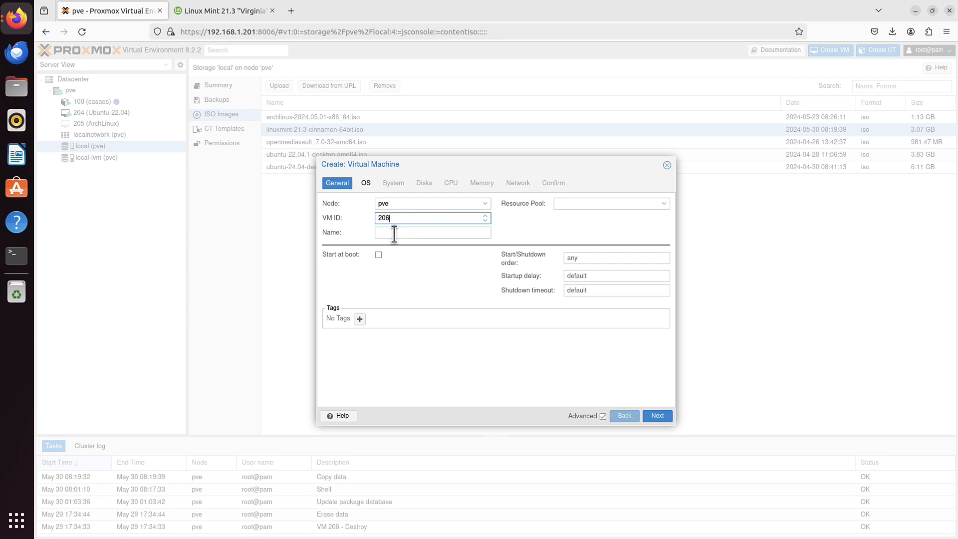
type("Linux")
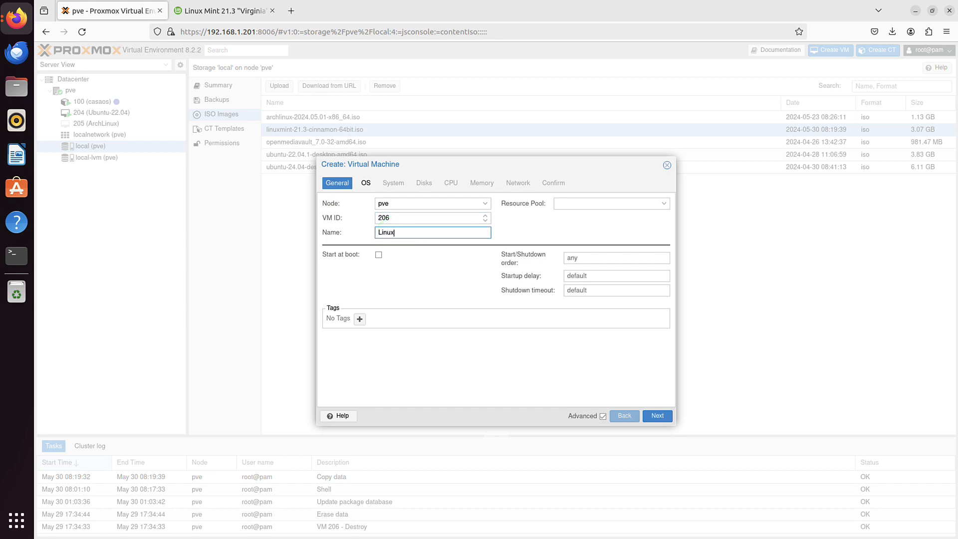
type("Mint")
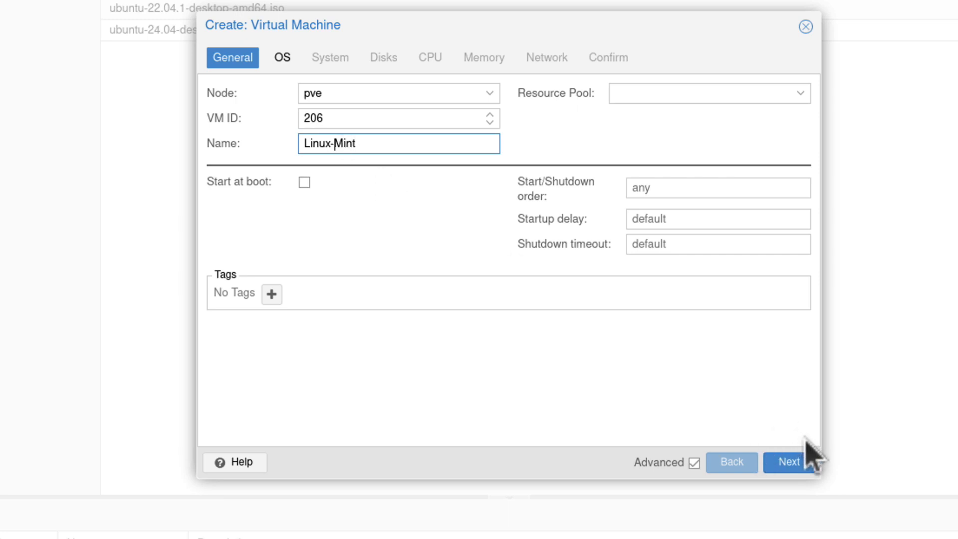
Keep the Linux Mint ISO on OS, advance to Disks and set a 20 GiB disk with Discard enabled.
left_click(788, 462)
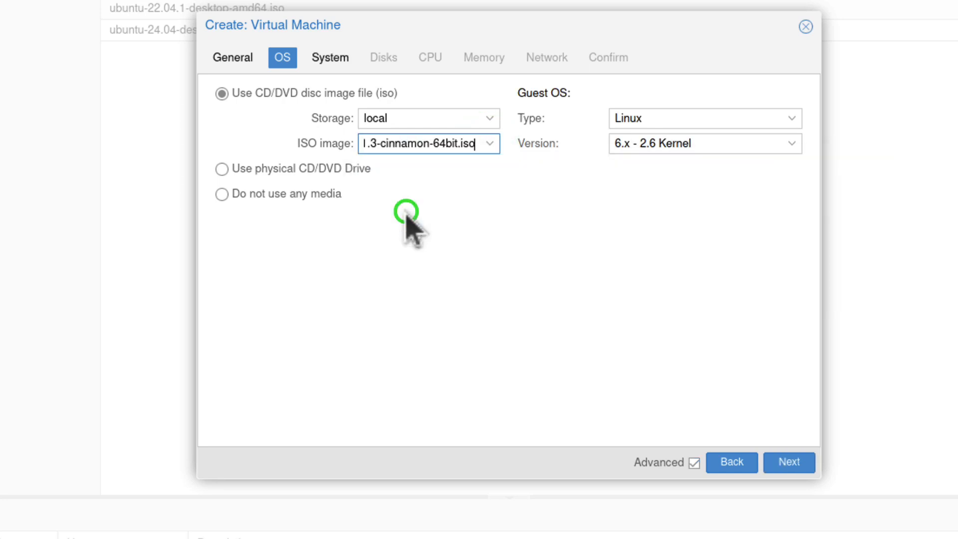
left_click(788, 462)
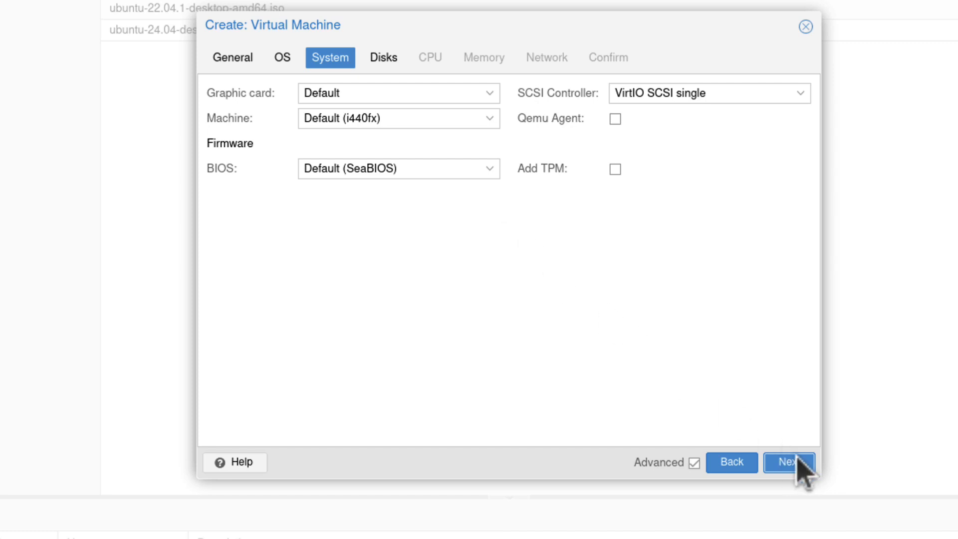
left_click(789, 462)
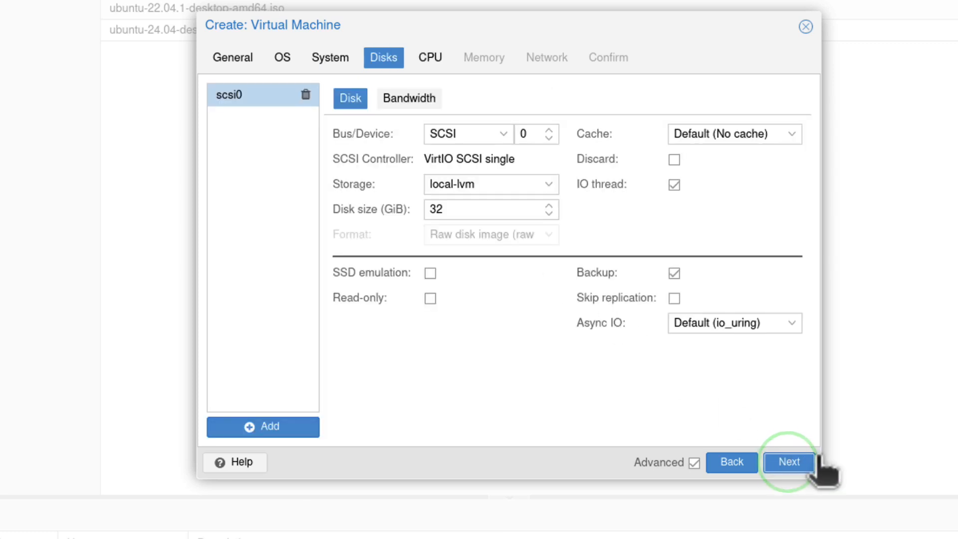
mouse_move(457, 208)
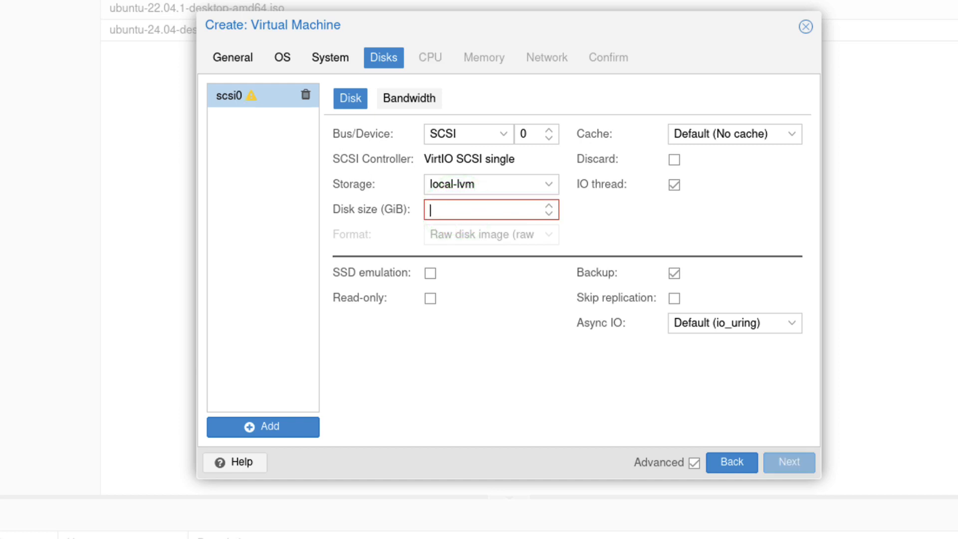
type("20")
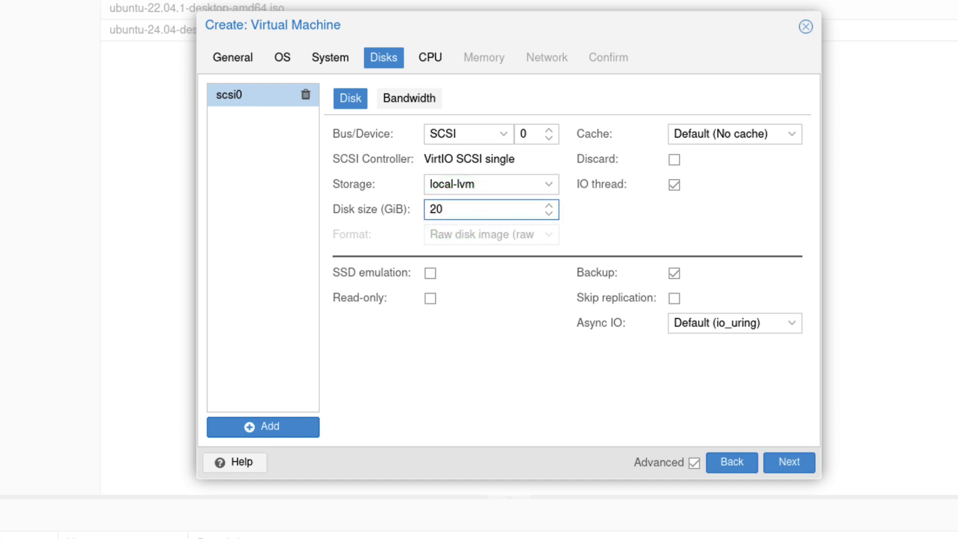
left_click(674, 160)
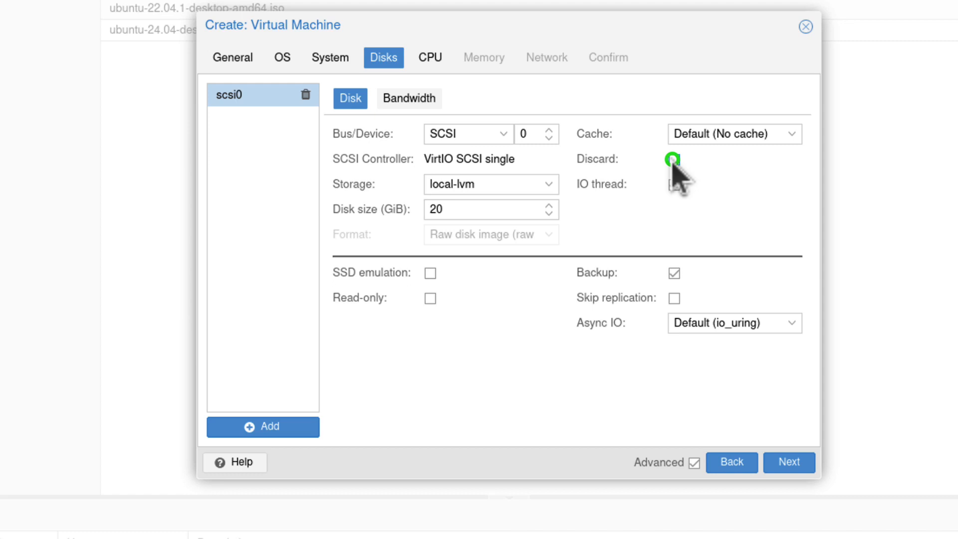
left_click(674, 159)
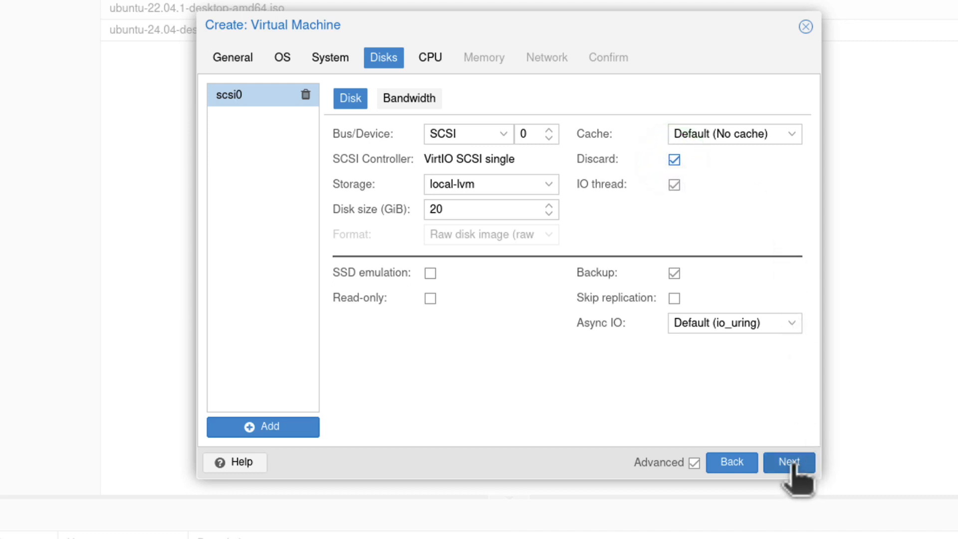
Set CPU type host with 2 cores, keep 2048 MiB memory, and reach the Network step.
left_click(788, 463)
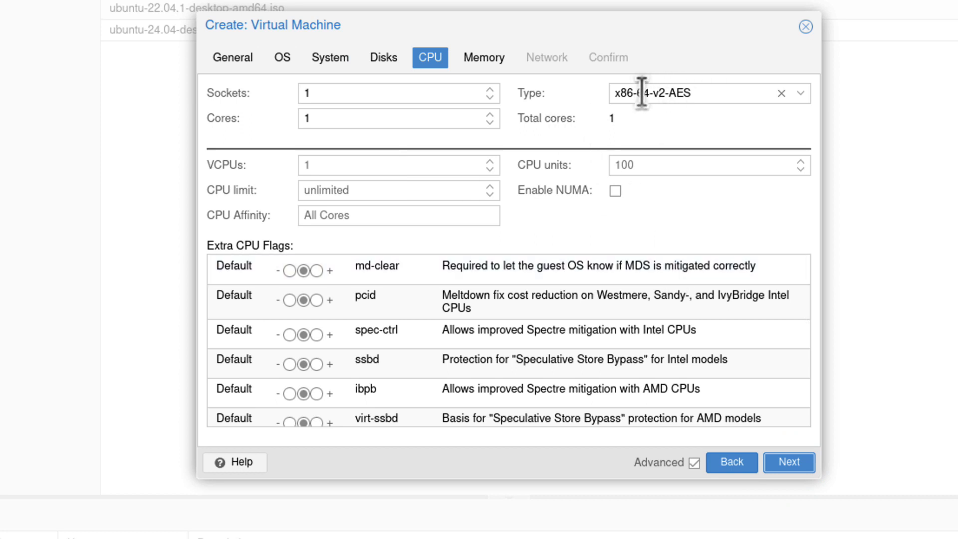
left_click(798, 93)
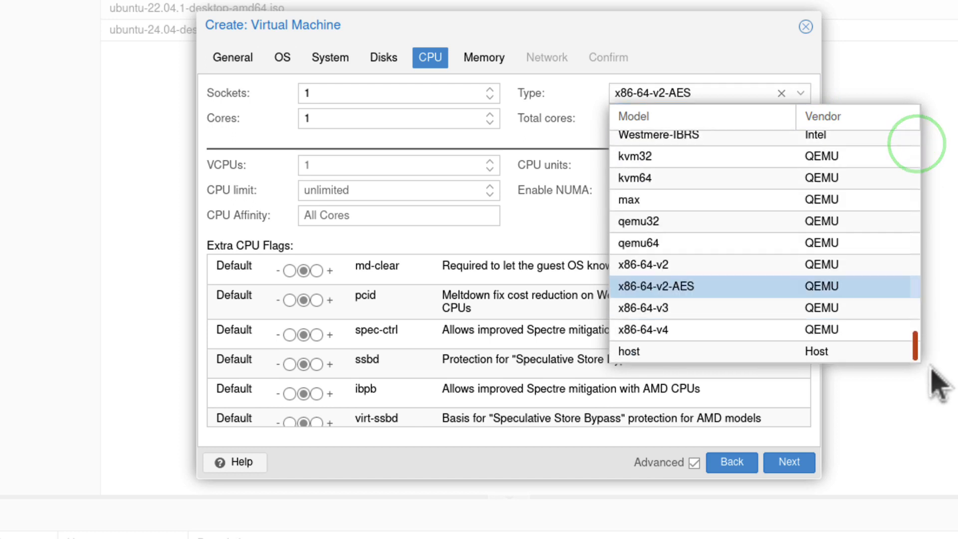
left_click(628, 350)
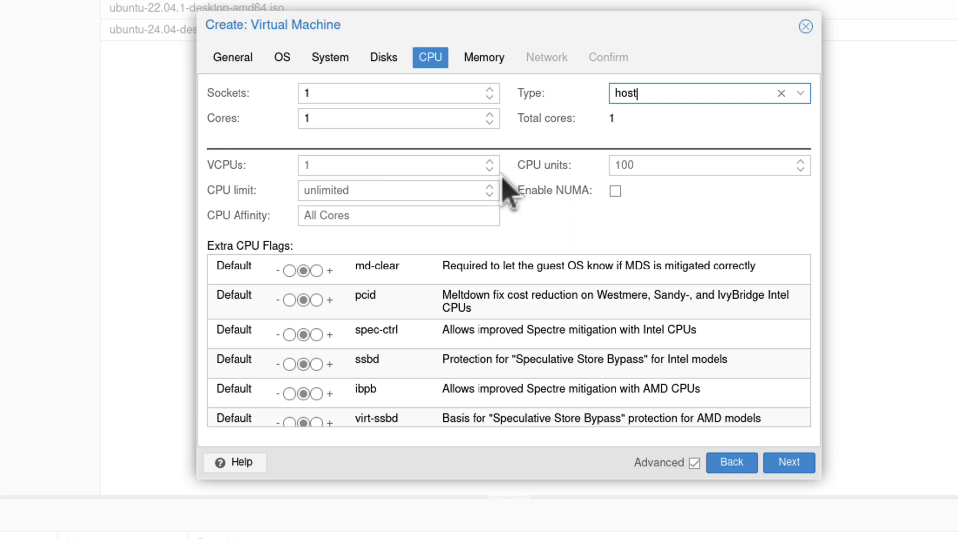
mouse_move(495, 129)
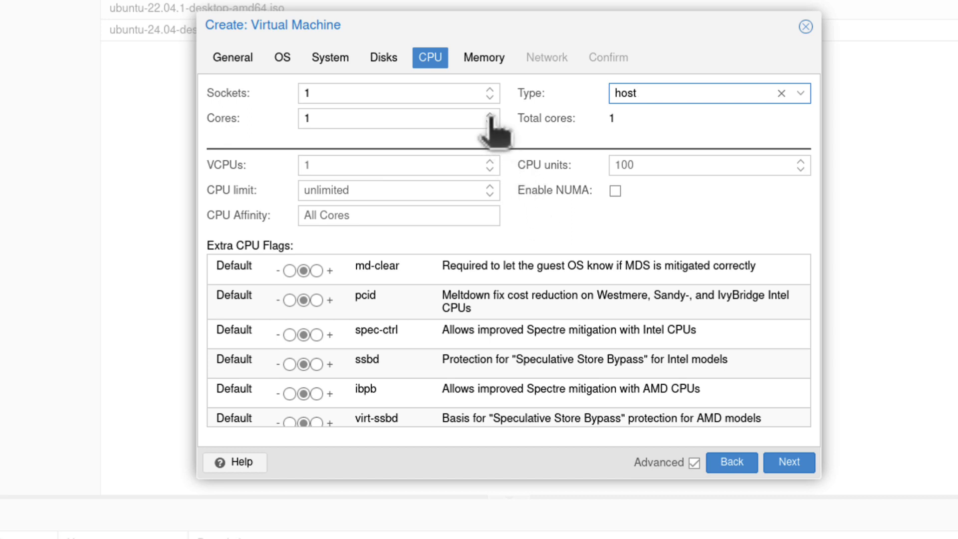
left_click(489, 119)
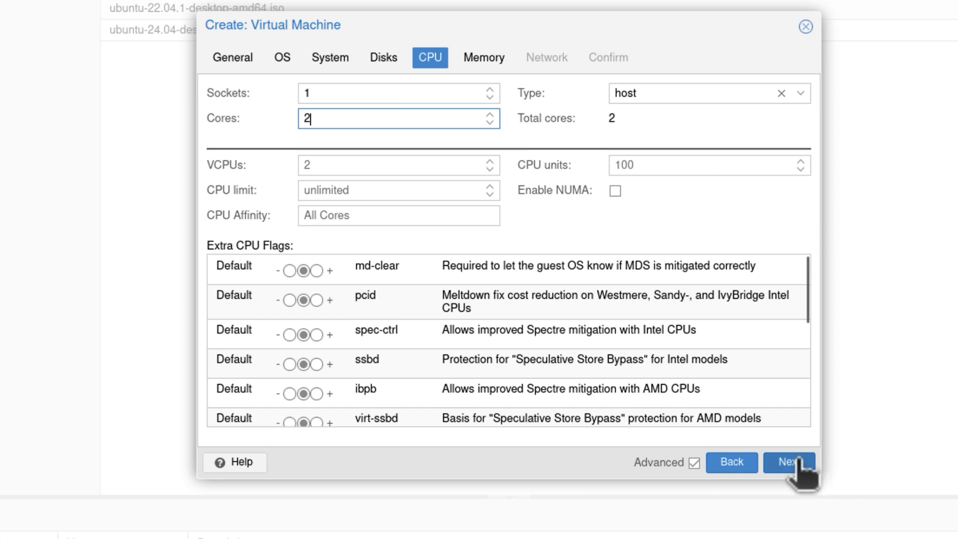
left_click(788, 462)
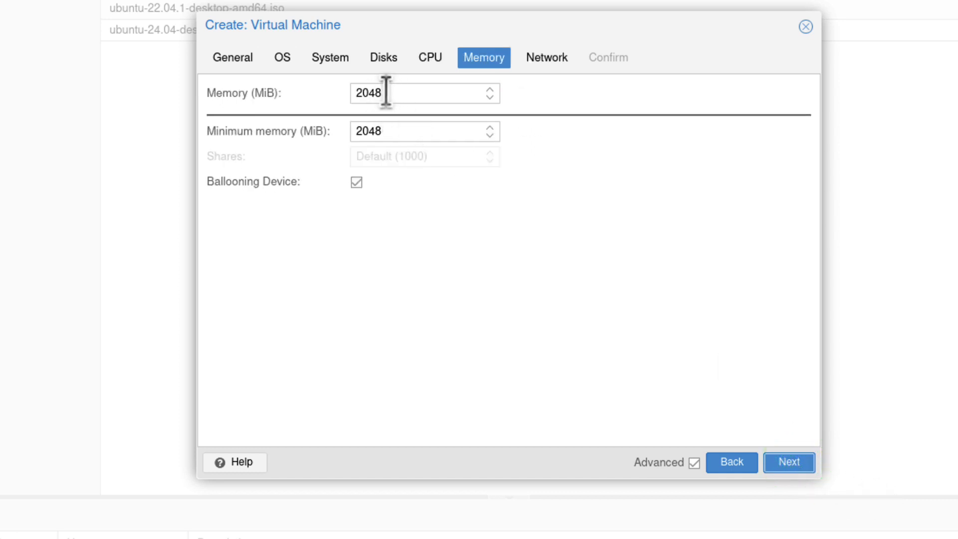
mouse_move(431, 137)
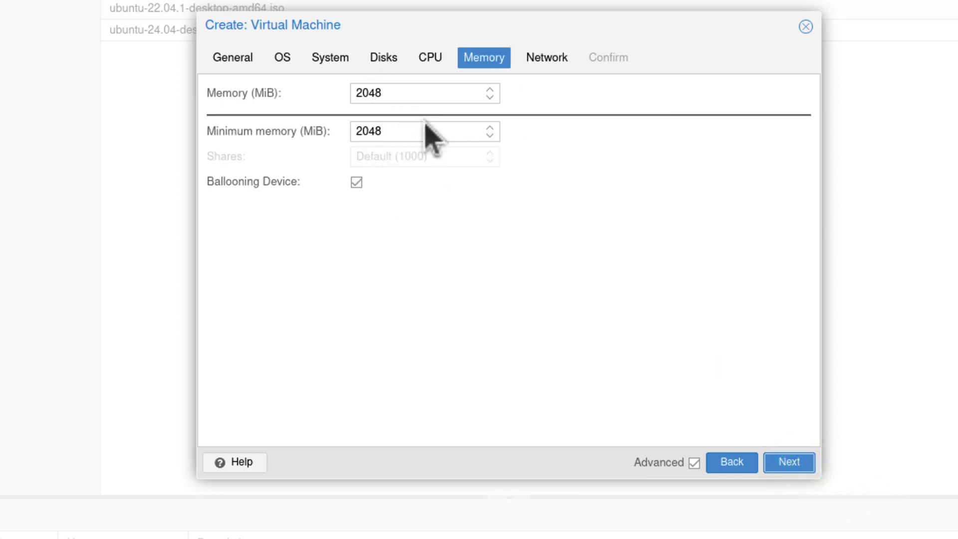
mouse_move(725, 320)
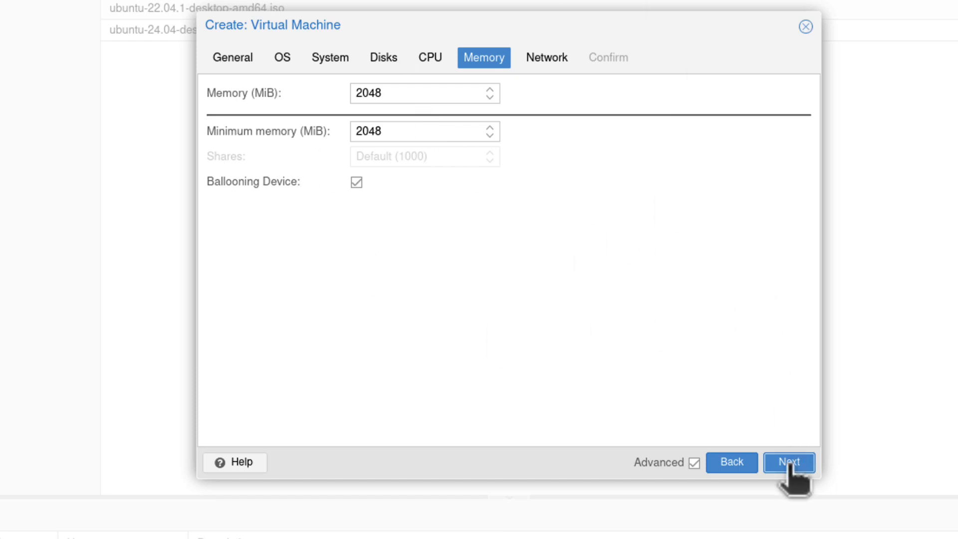
left_click(789, 462)
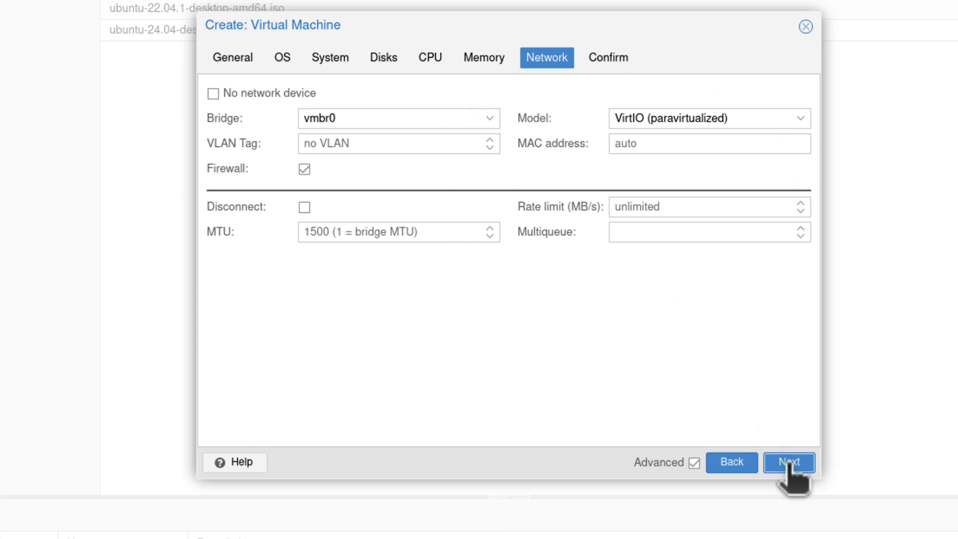
Review the Confirm summary and finish creating VM 206 Linux-Mint.
left_click(788, 462)
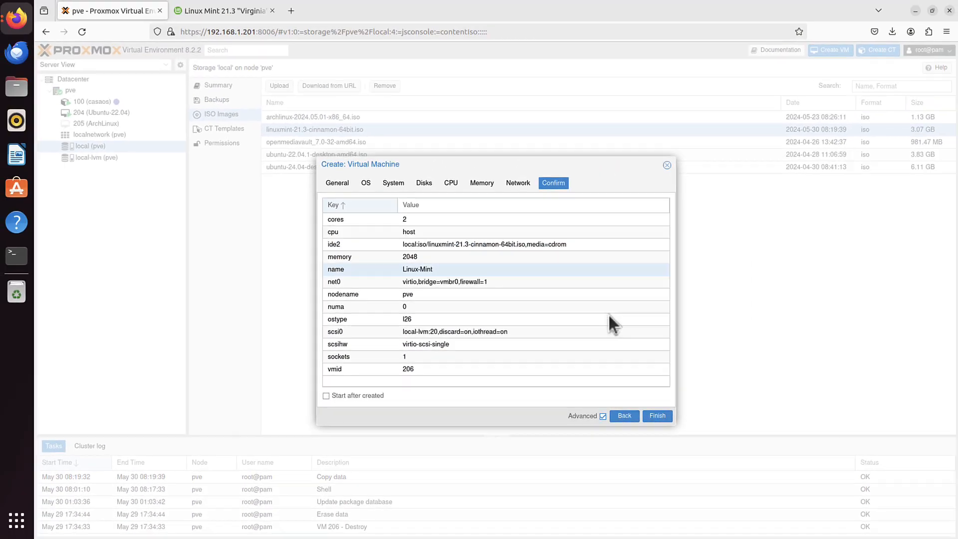
left_click(657, 415)
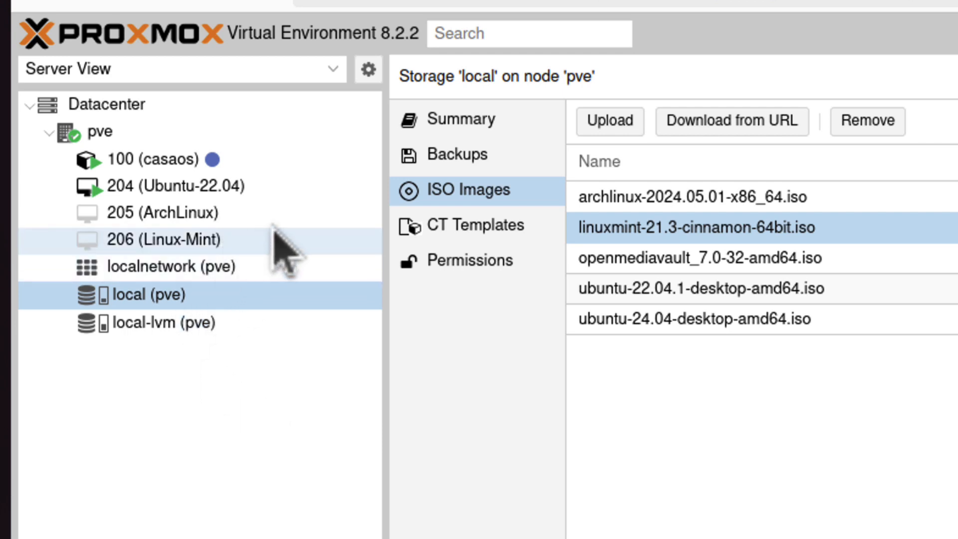
Select VM 206 (Linux-Mint) in the server tree and start it so its status shows running.
left_click(162, 238)
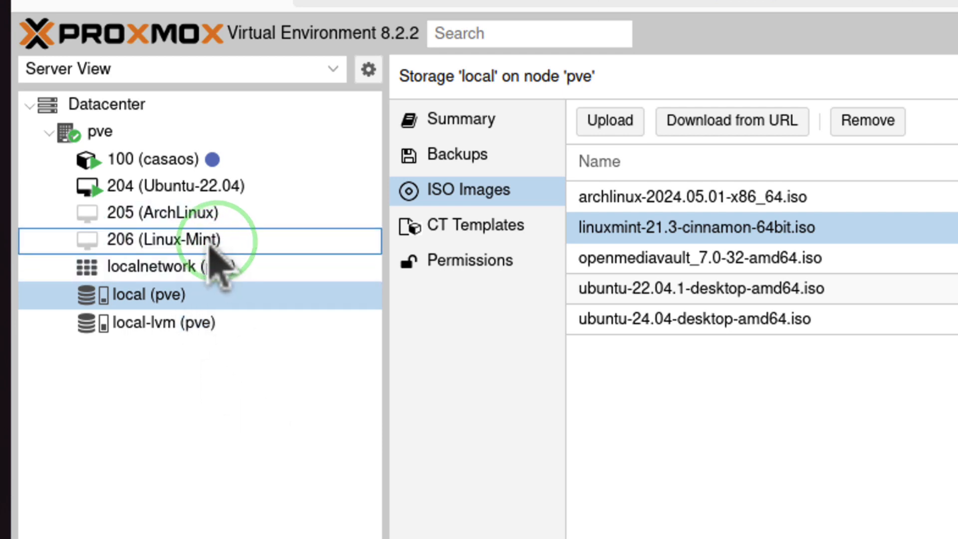
left_click(163, 239)
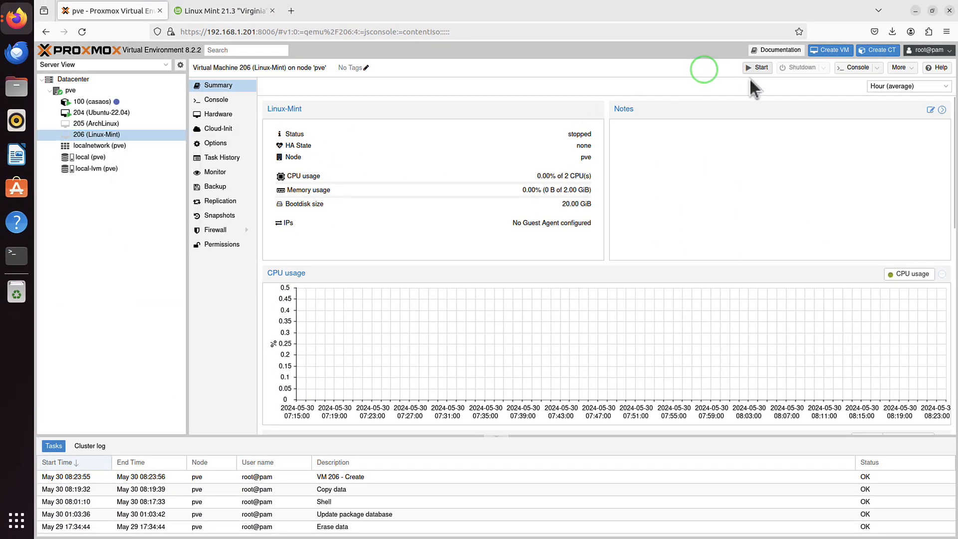
mouse_move(758, 69)
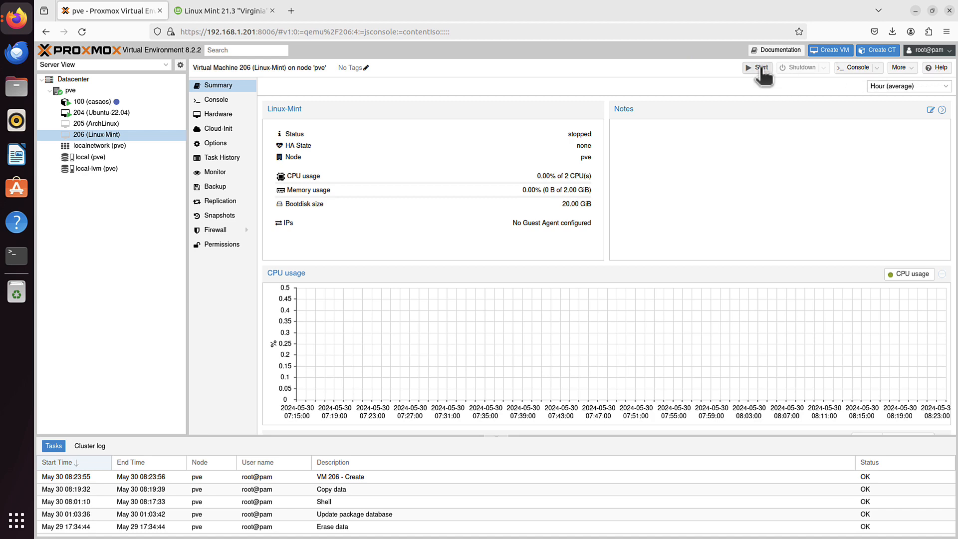
left_click(758, 67)
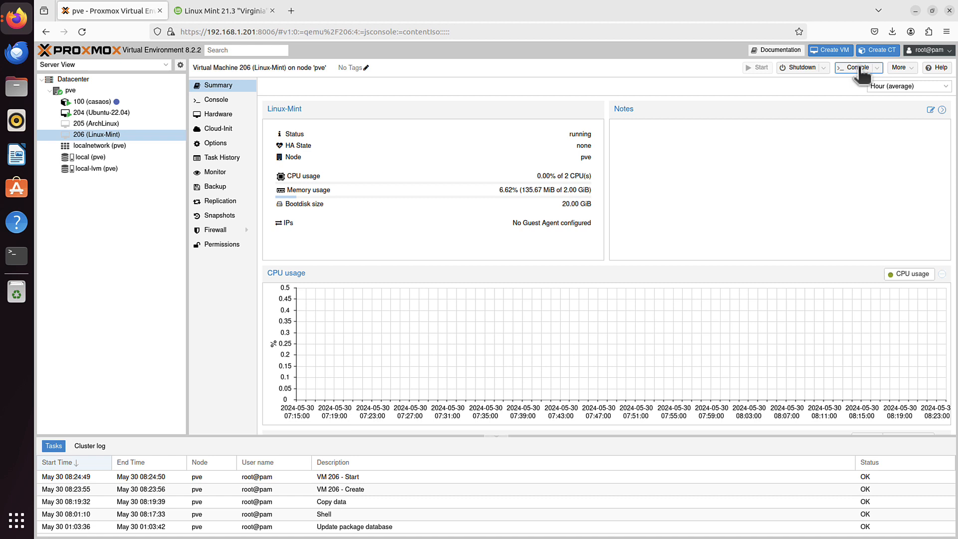
Bring up VM 206's noVNC console showing the Mint live desktop and select the Install Linux Mint icon.
left_click(856, 67)
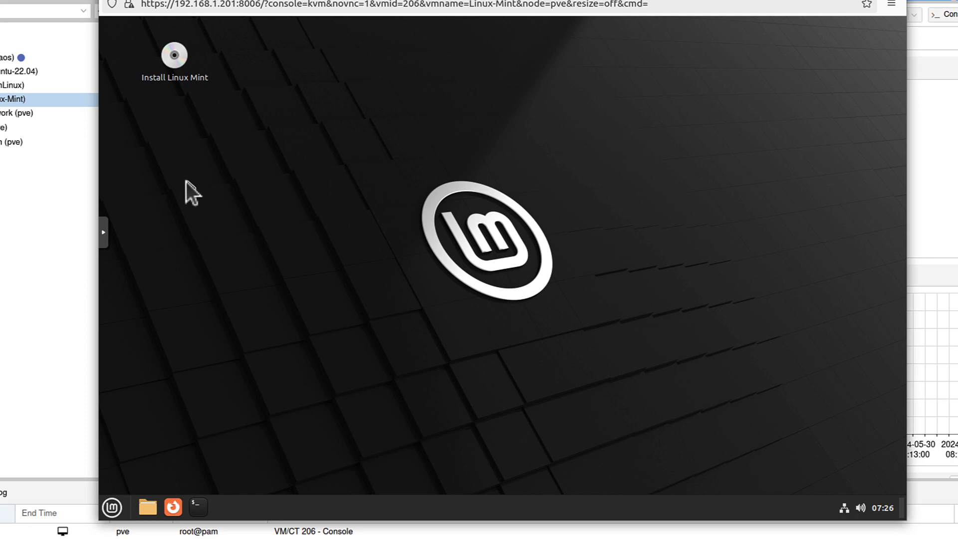
mouse_move(417, 265)
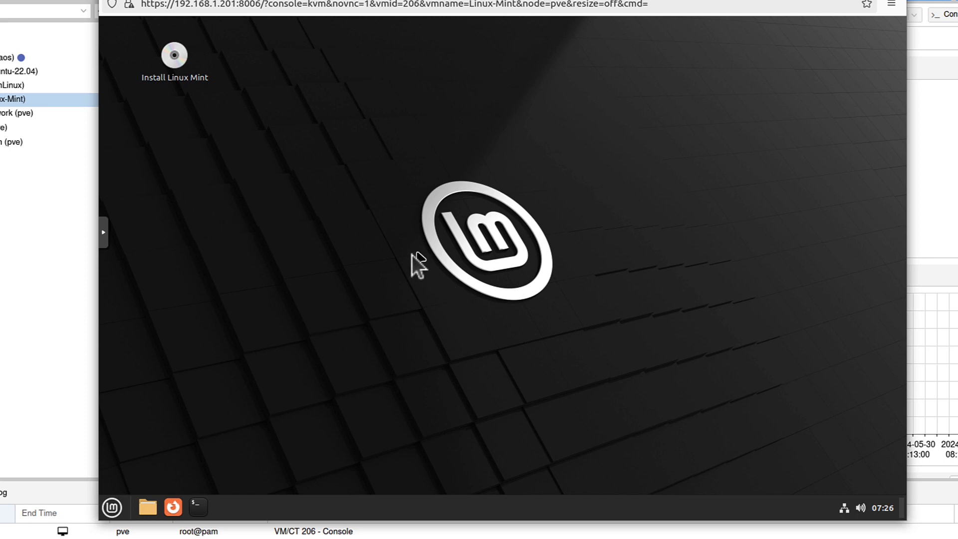
mouse_move(366, 324)
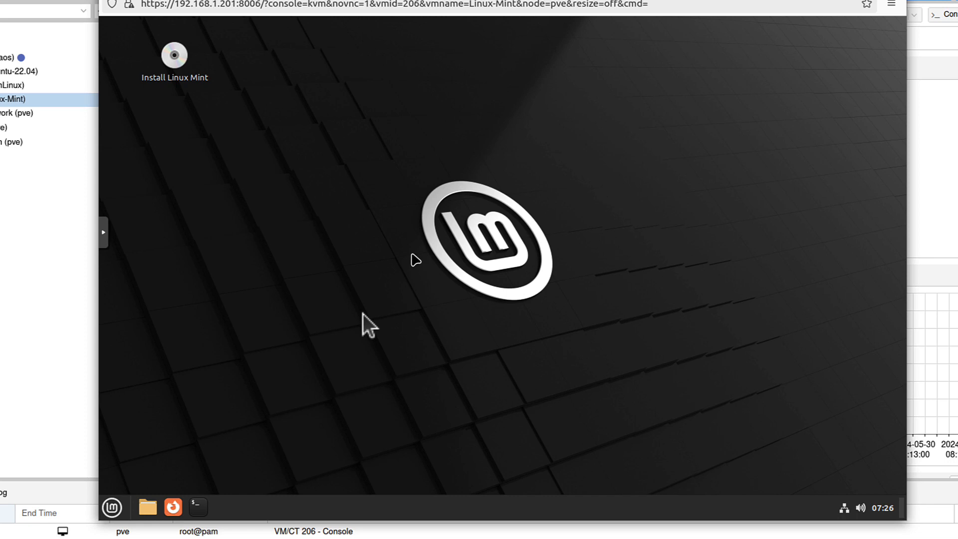
left_click(111, 507)
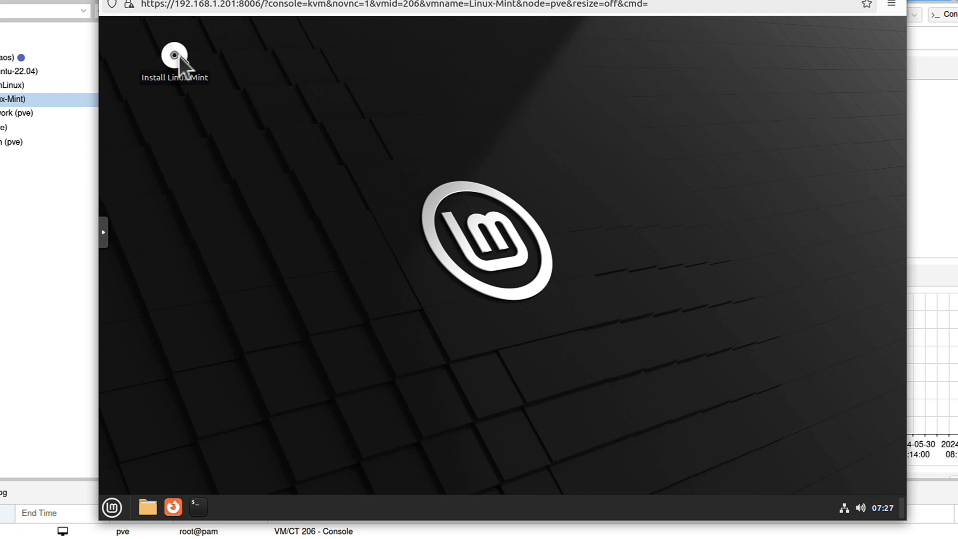
left_click(173, 55)
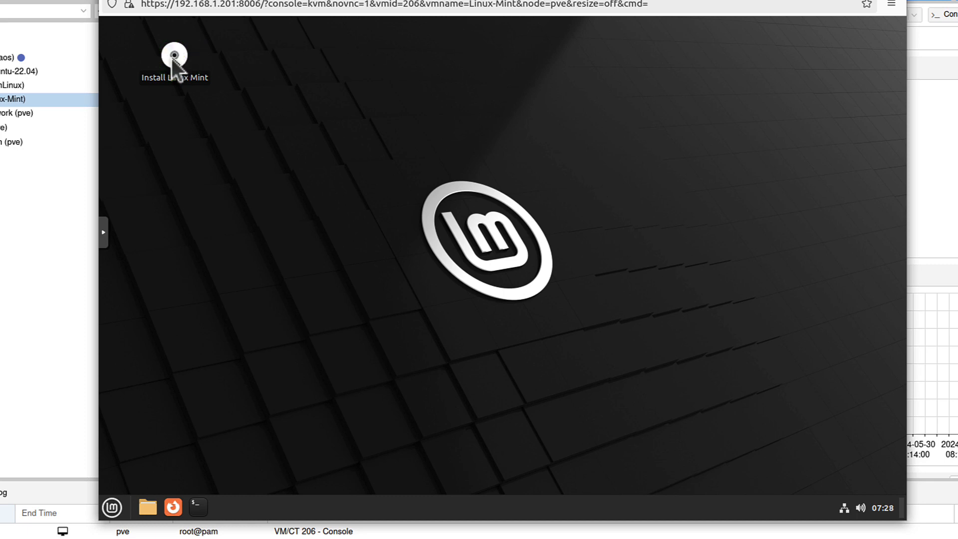
Launch the Mint installer, keep English and choose the English (UK) keyboard layout.
double_click(173, 55)
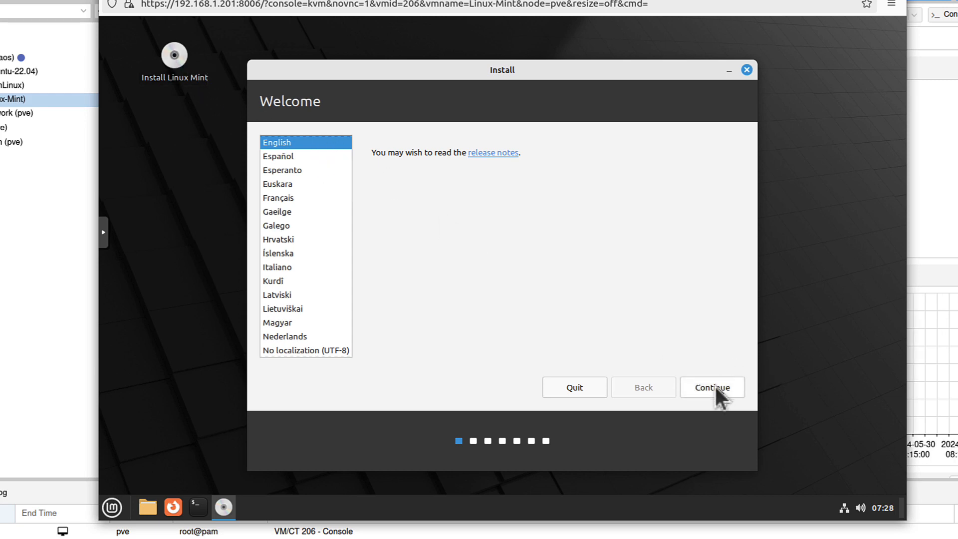
left_click(711, 387)
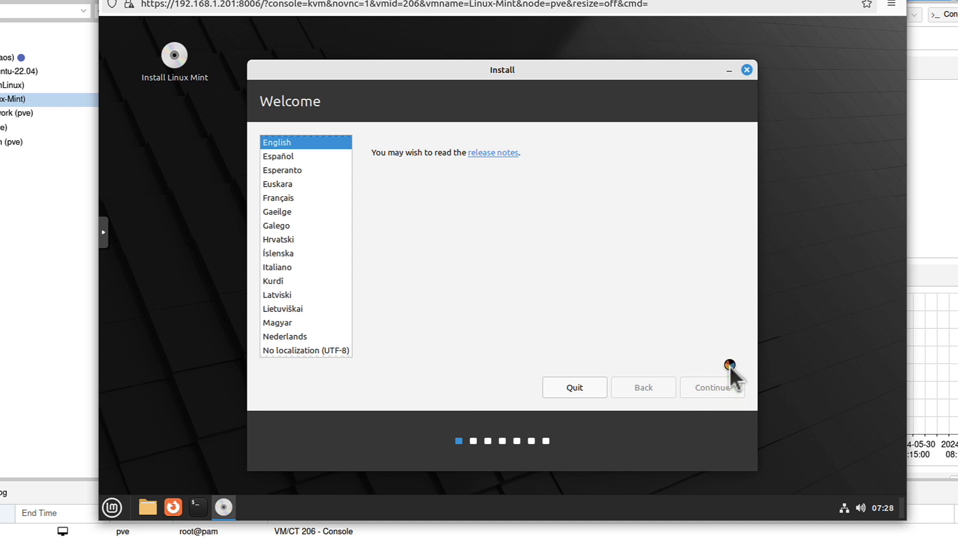
left_click(712, 387)
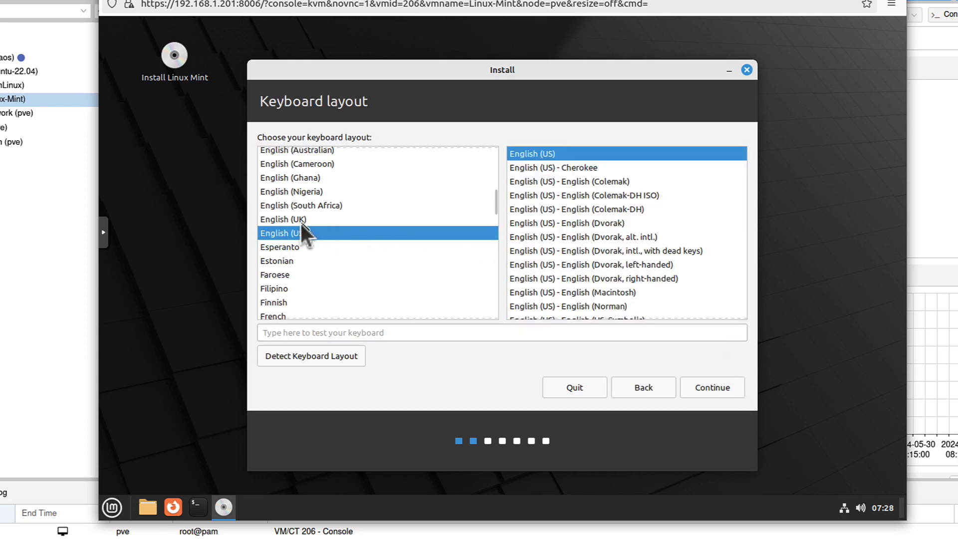
left_click(282, 232)
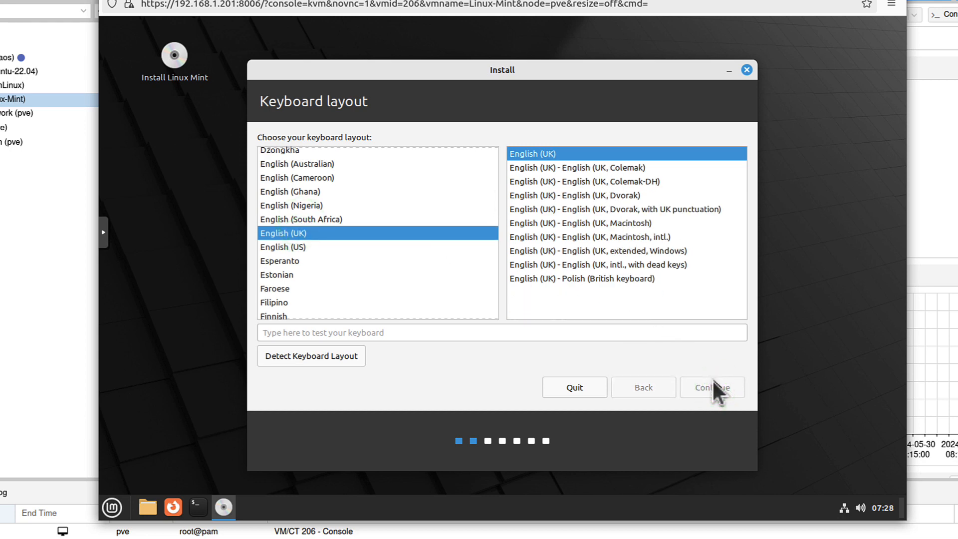
left_click(711, 387)
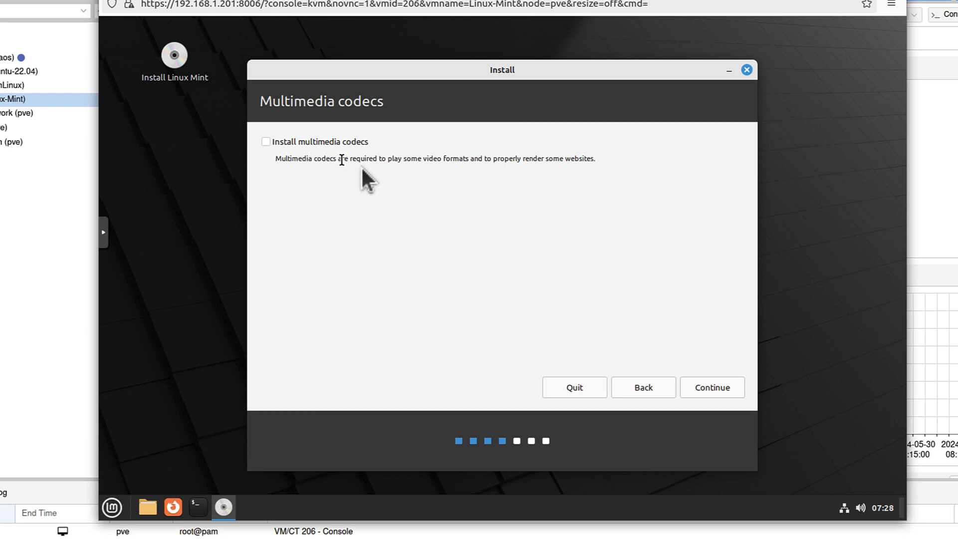
Enable installing multimedia codecs and continue to the Installation type page.
left_click(266, 140)
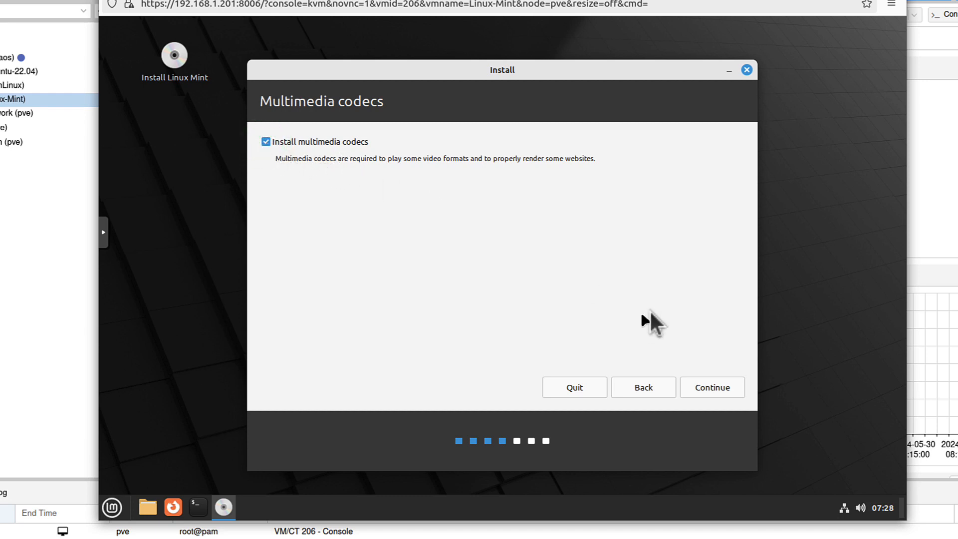
left_click(712, 387)
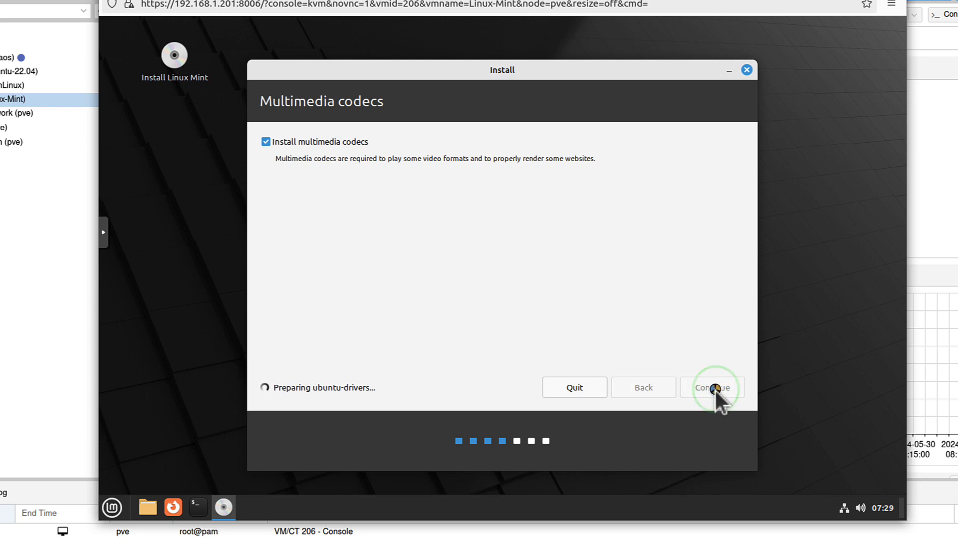
left_click(712, 387)
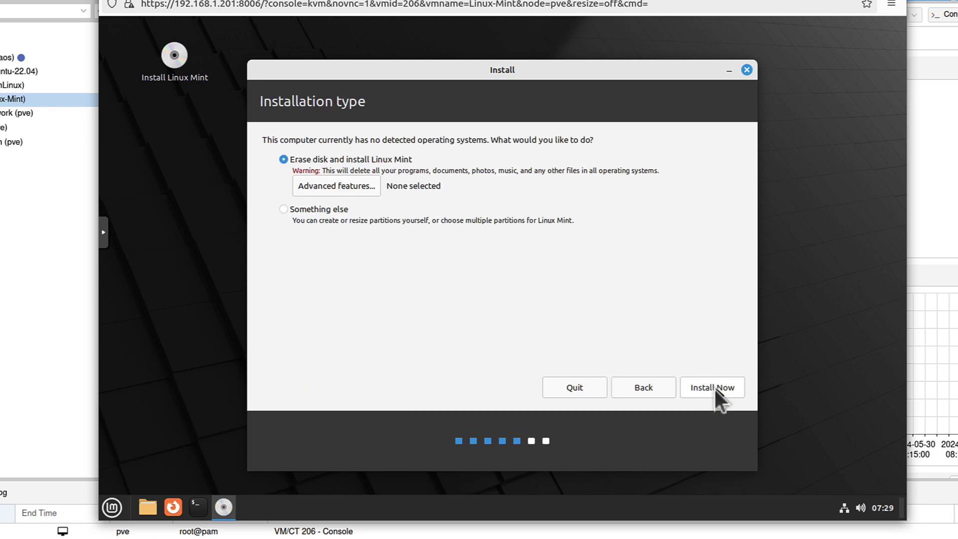
mouse_move(361, 183)
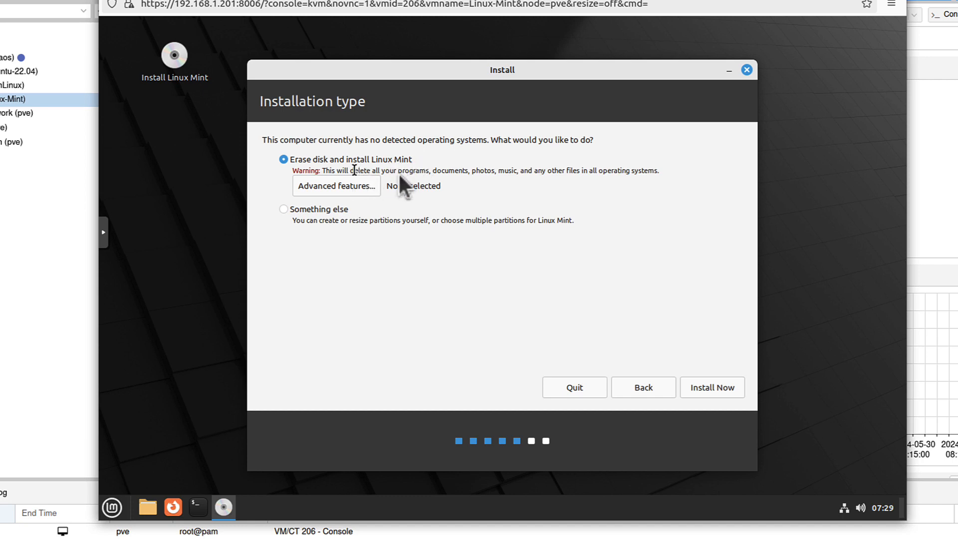
mouse_move(443, 180)
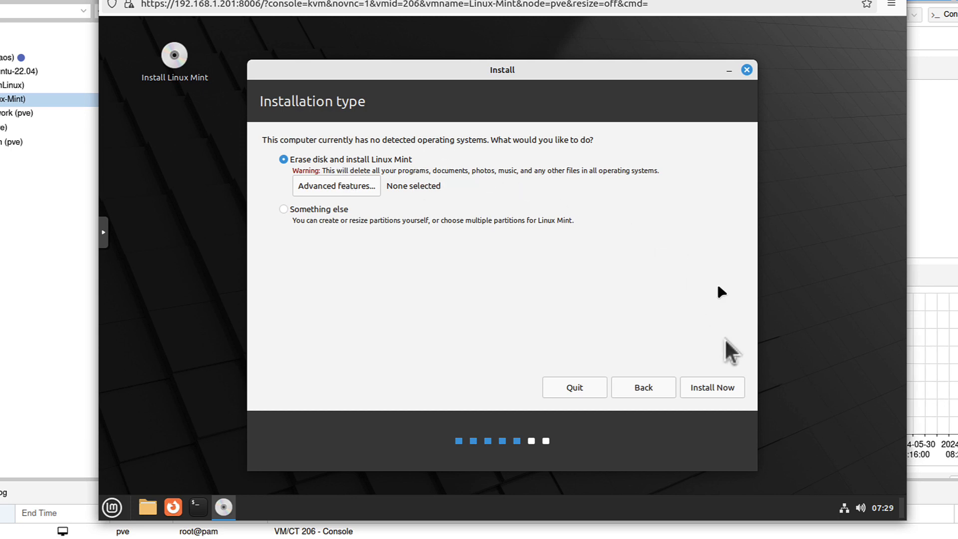
Choose Erase disk and install Linux Mint and confirm writing the changes to disk.
left_click(712, 387)
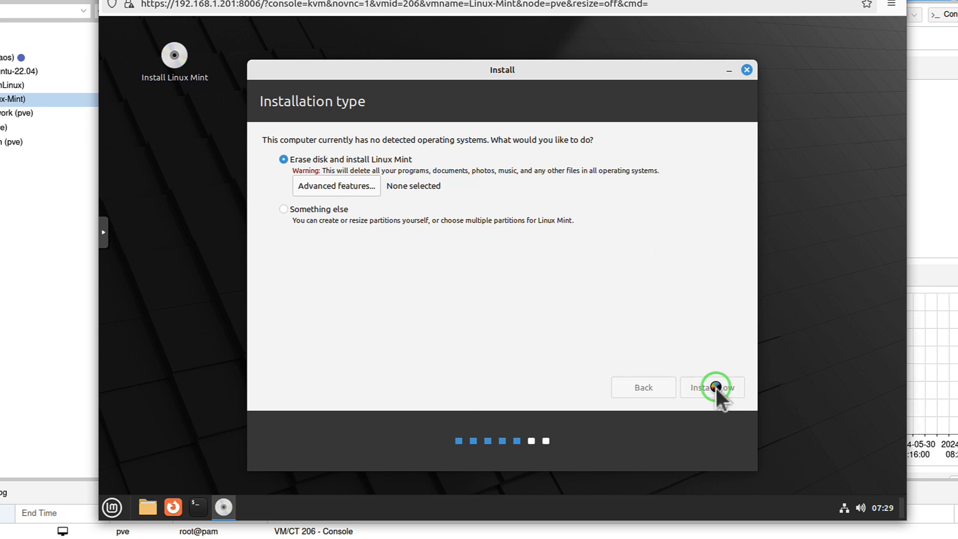
left_click(712, 387)
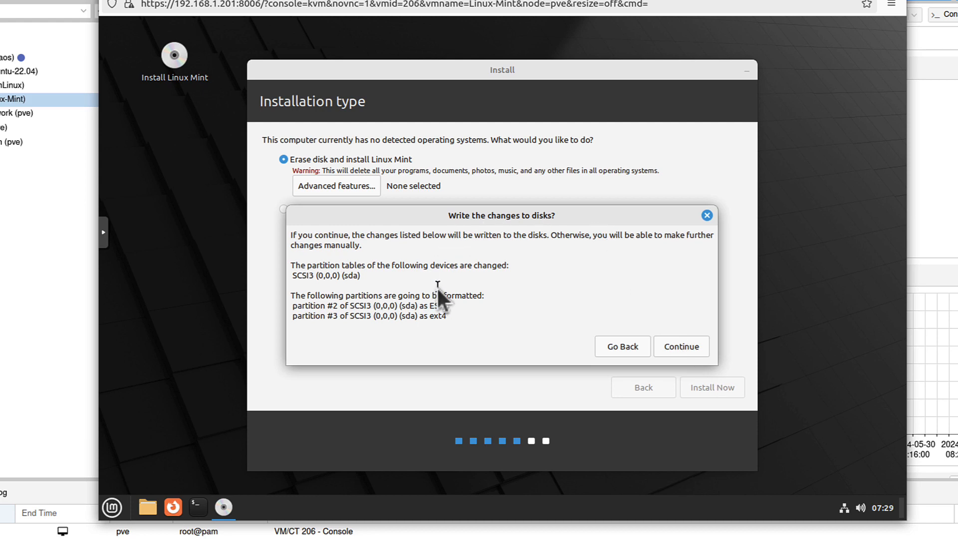
mouse_move(470, 296)
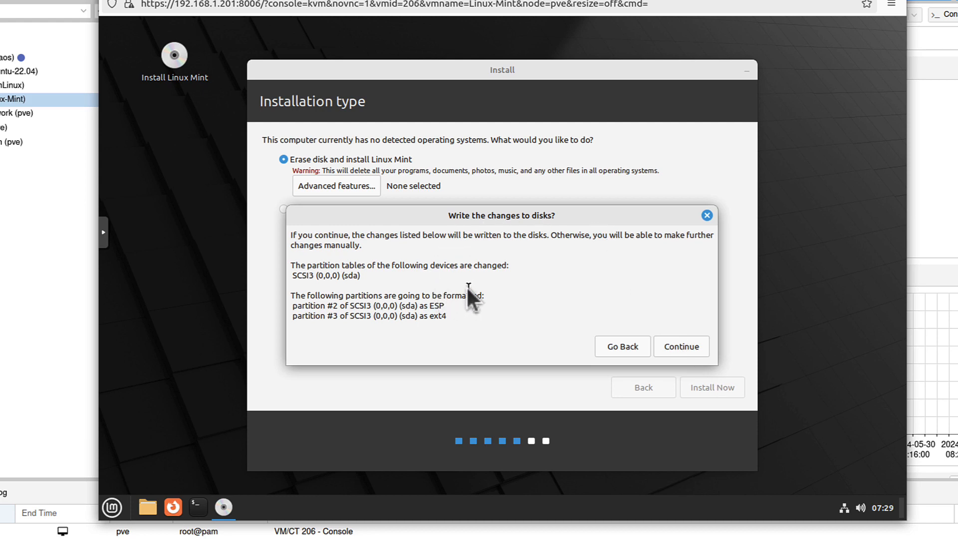
mouse_move(518, 295)
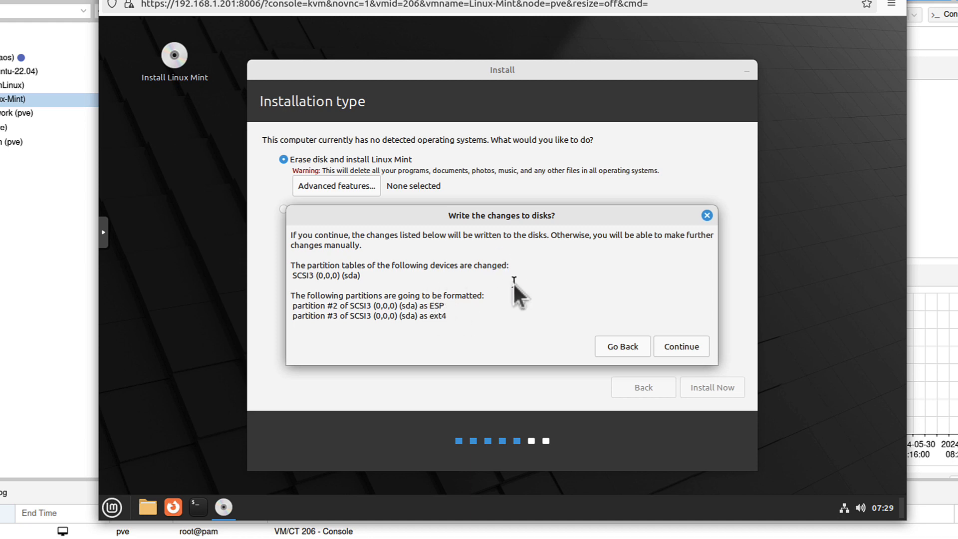
mouse_move(511, 298)
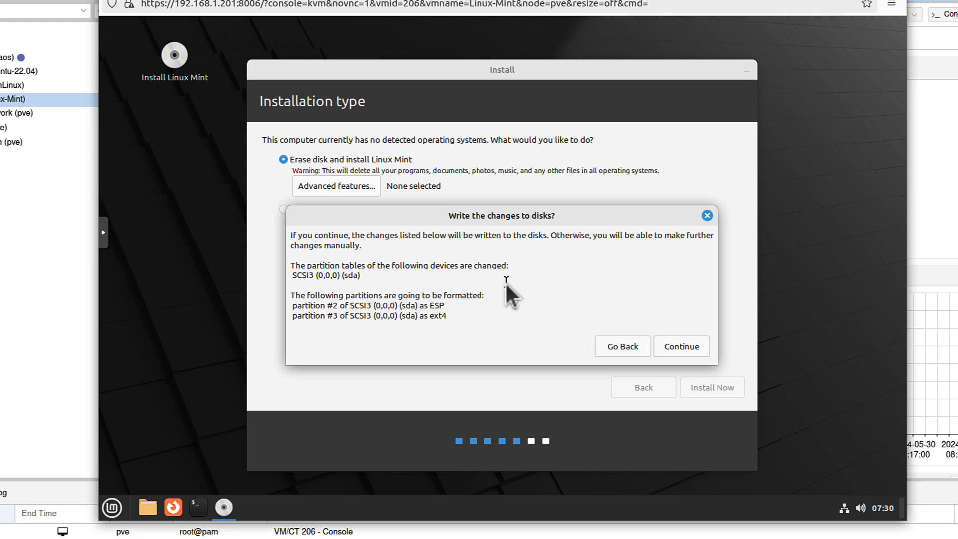
mouse_move(522, 305)
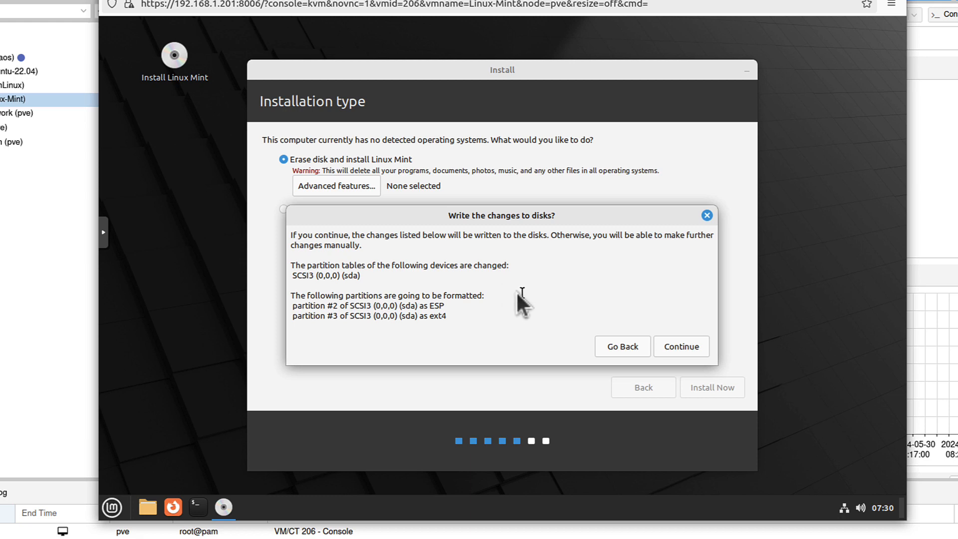
mouse_move(519, 299)
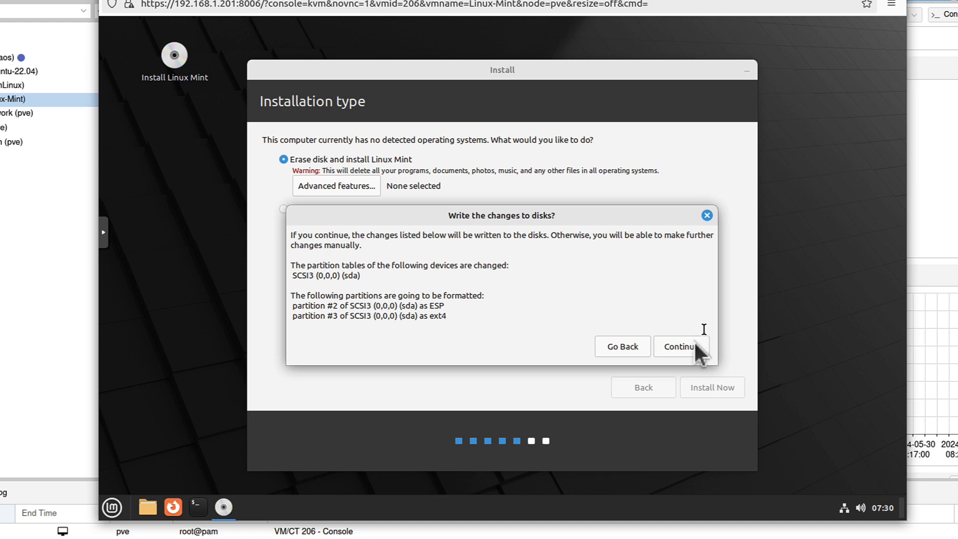
left_click(680, 346)
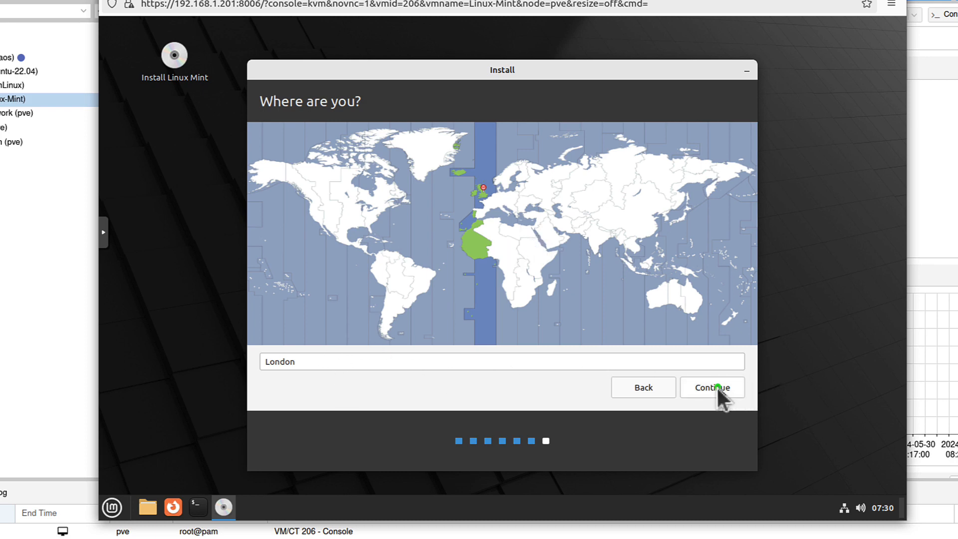
left_click(711, 387)
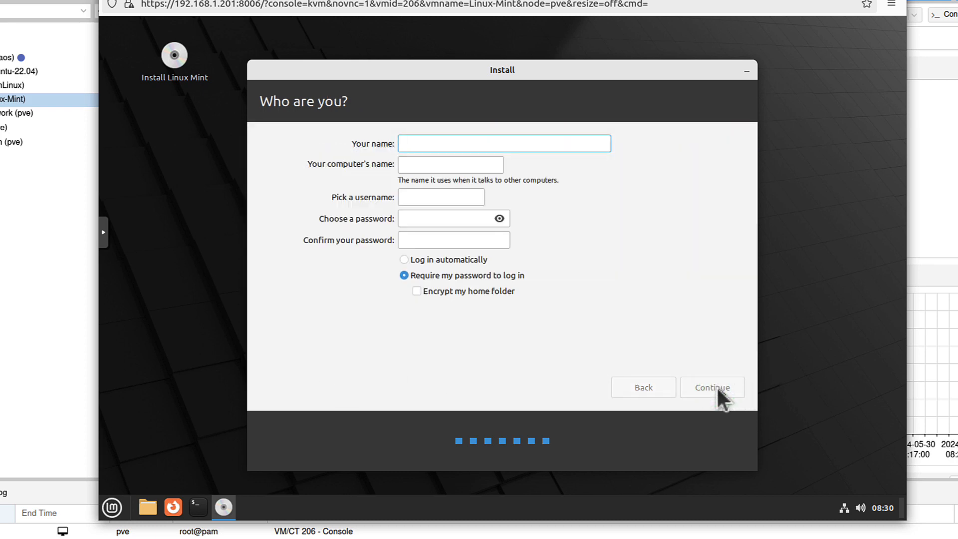
type("Marek")
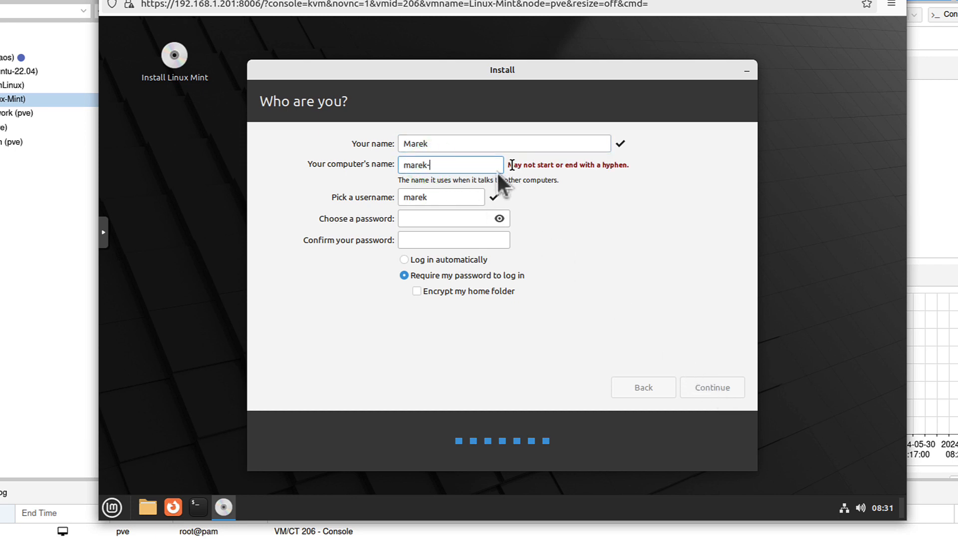
key("BackSpace")
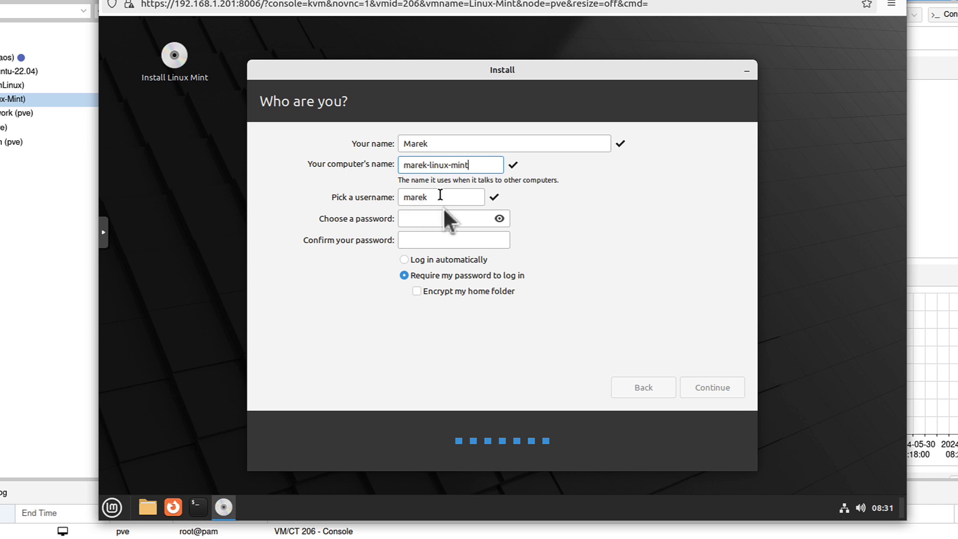
left_click(446, 218)
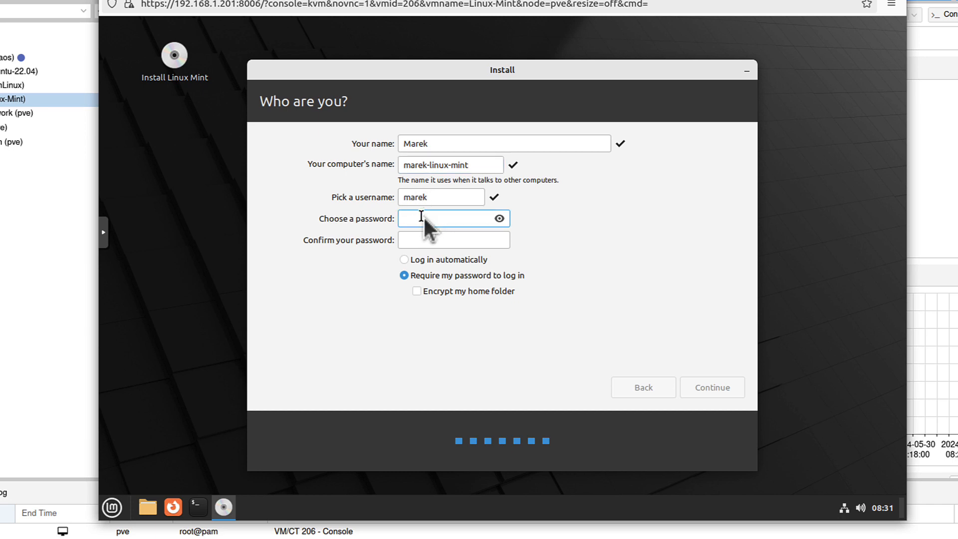
type("password")
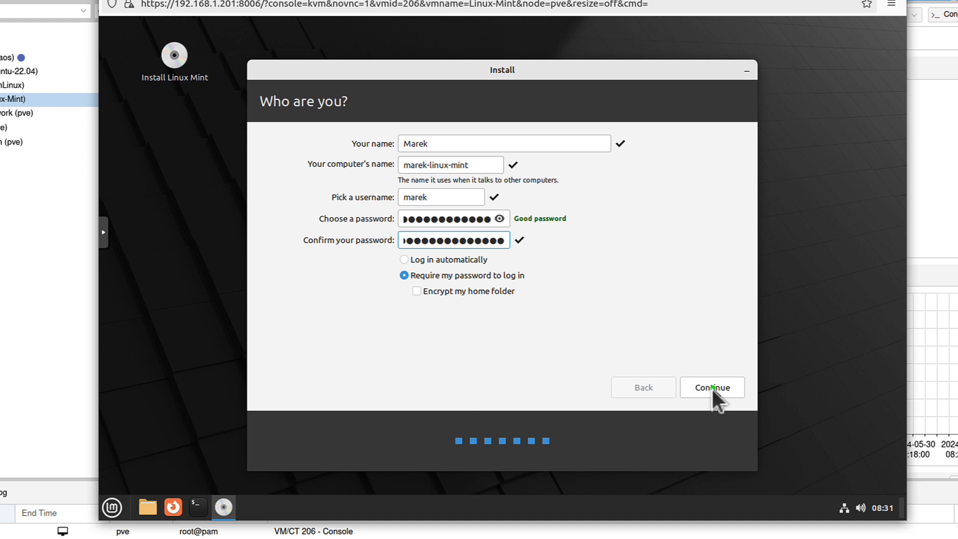
left_click(711, 387)
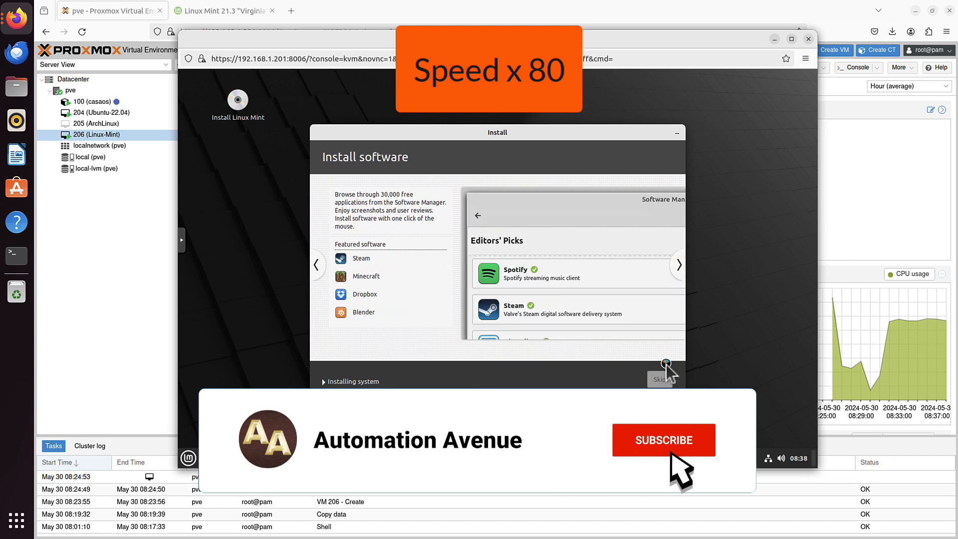
Let the installation complete and choose Restart Now to reboot the VM.
left_click(664, 439)
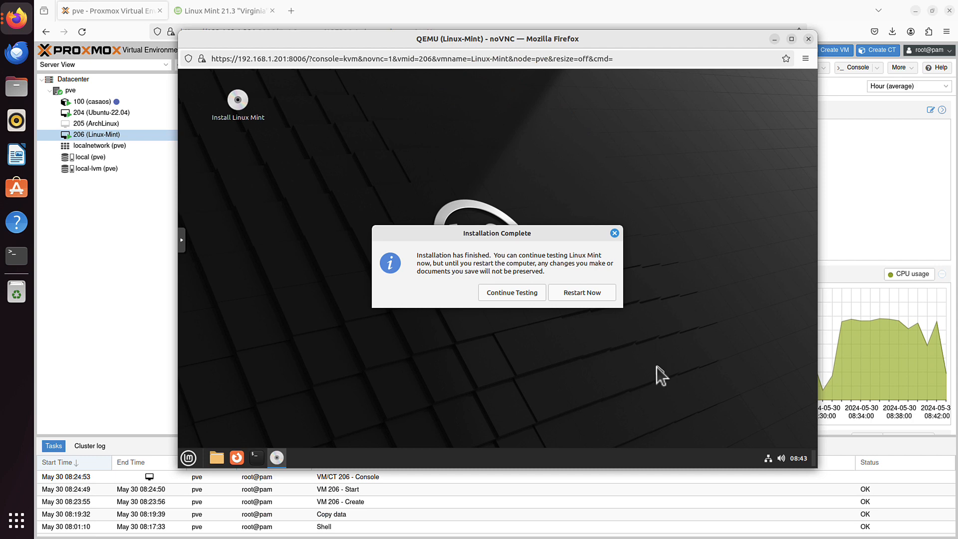
mouse_move(650, 377)
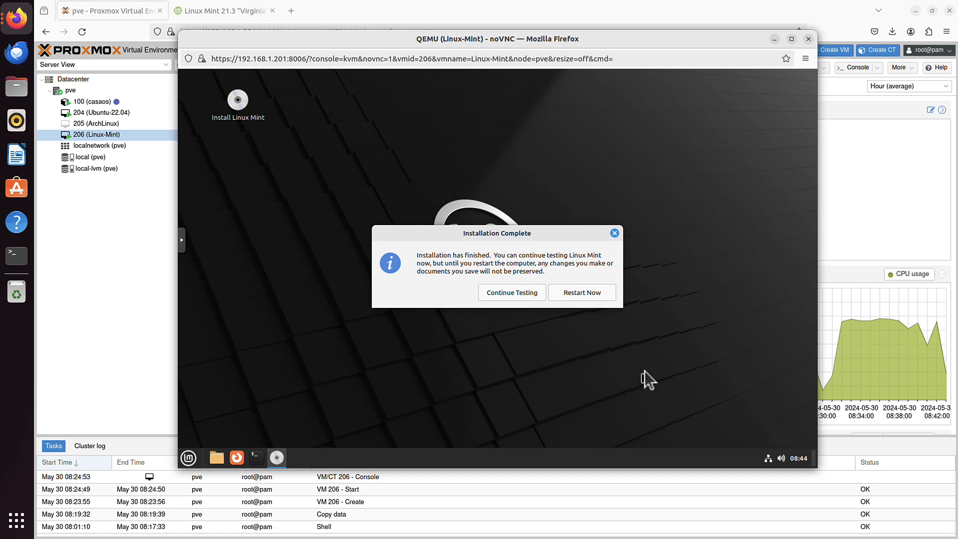
mouse_move(553, 271)
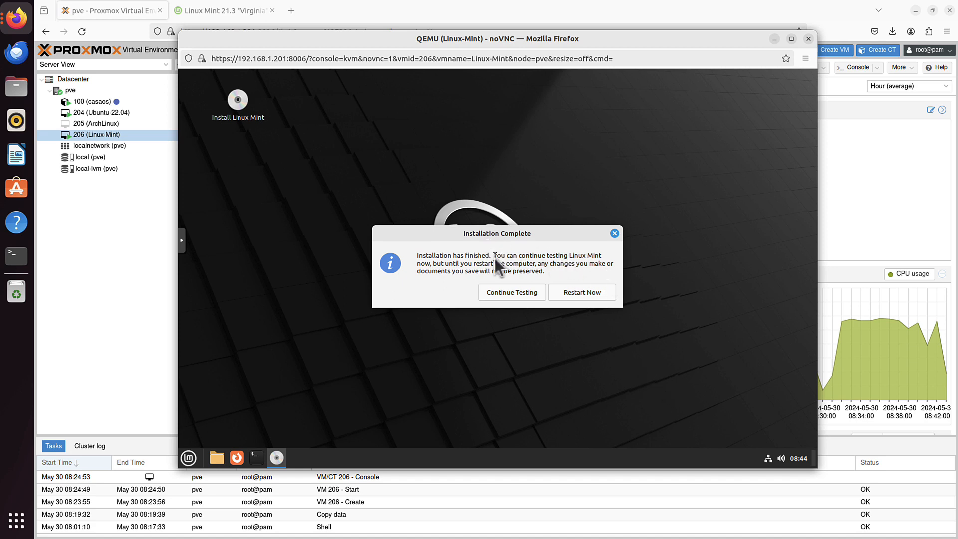
mouse_move(529, 279)
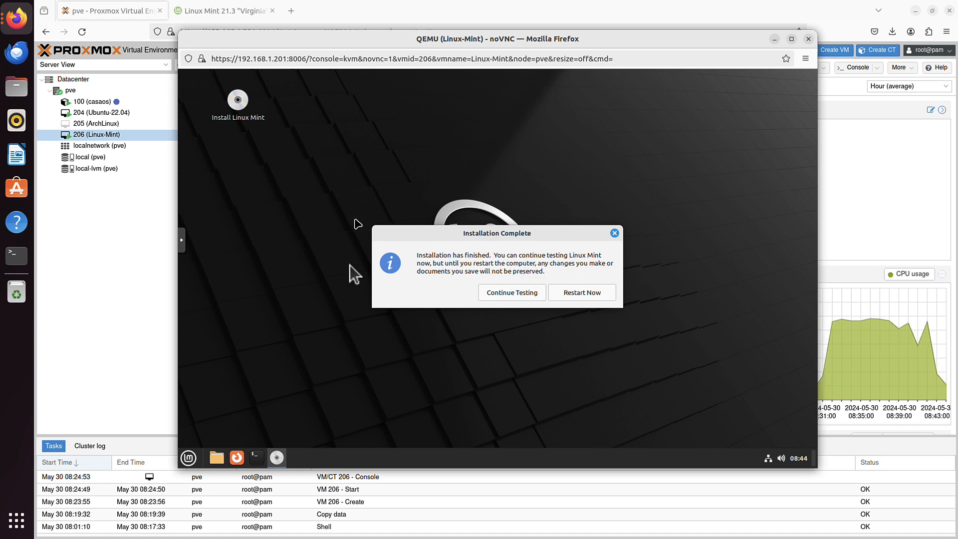
mouse_move(394, 341)
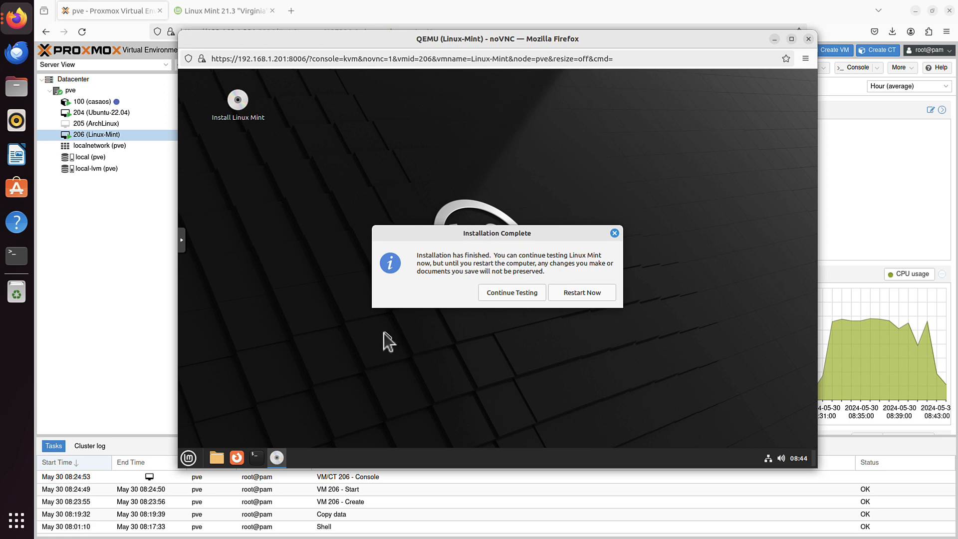
mouse_move(437, 331)
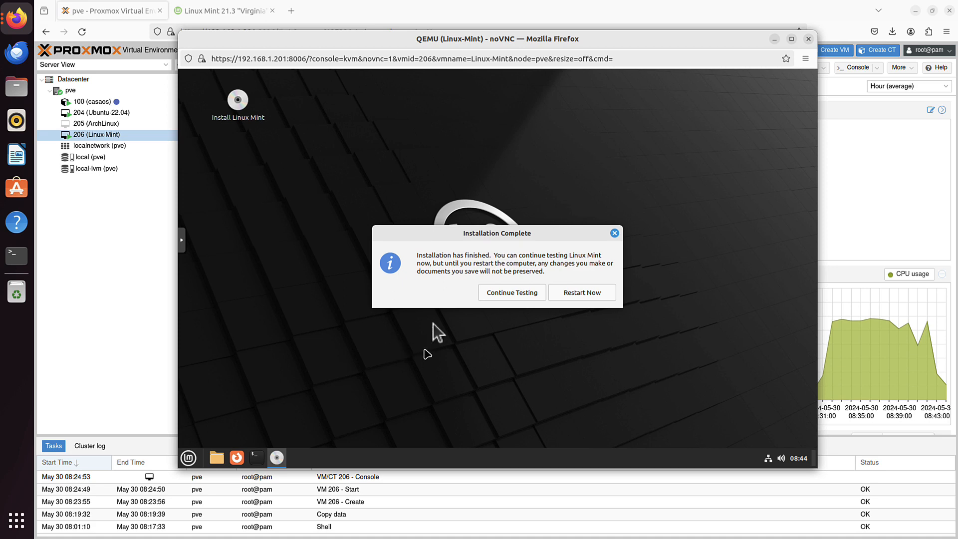
mouse_move(605, 284)
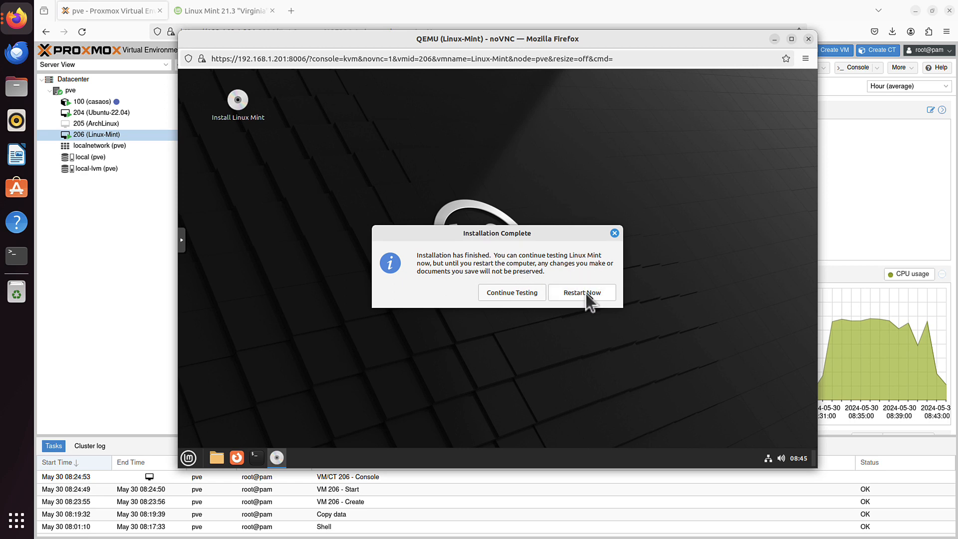
left_click(581, 292)
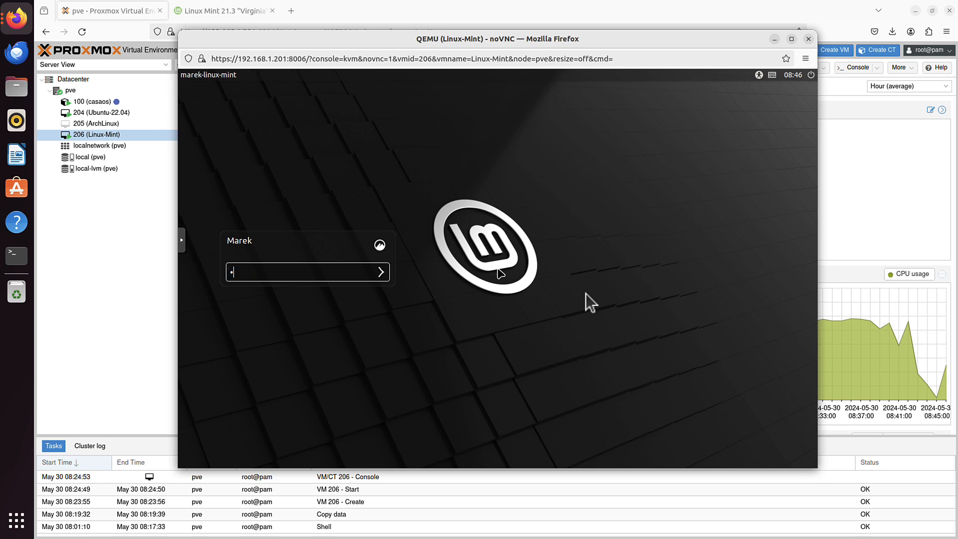
Log in as Marek with the account password to reach the Mint Welcome screen.
type("password")
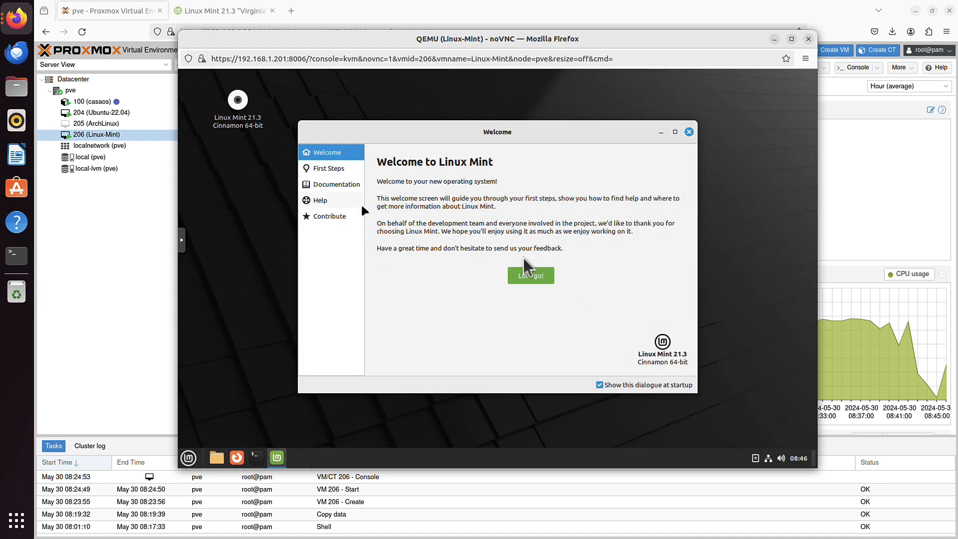
Dismiss the Welcome window, browse the Mint menu, and launch Firefox from the panel.
left_click(689, 132)
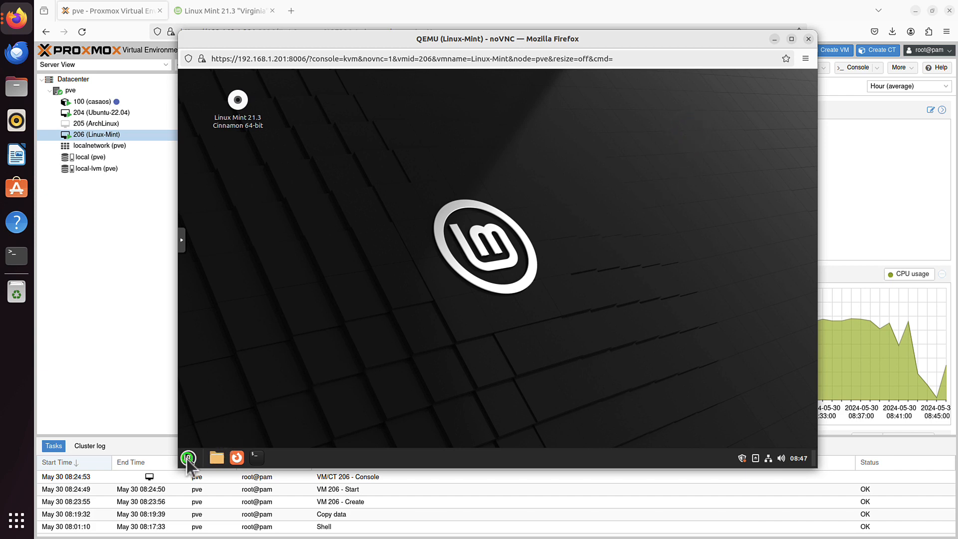
left_click(189, 458)
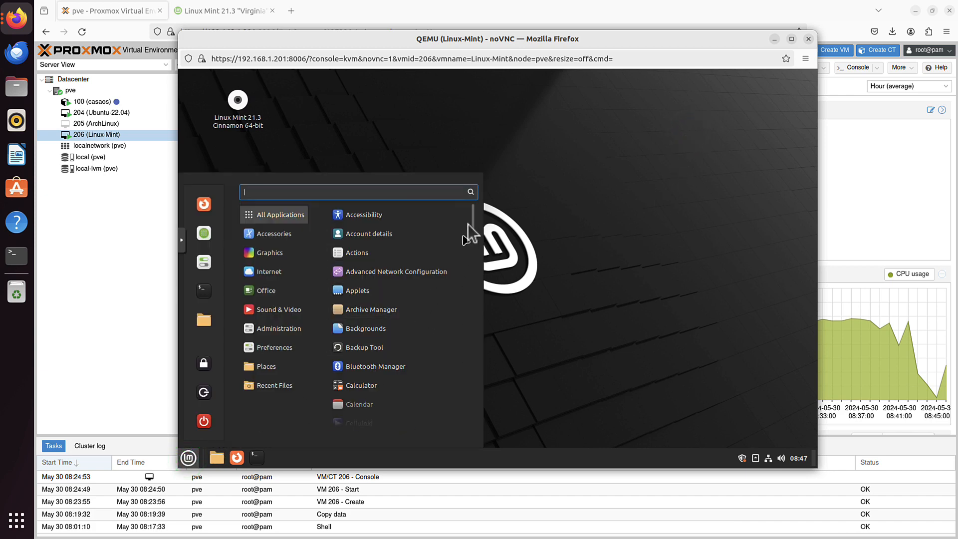
scroll("down", 3)
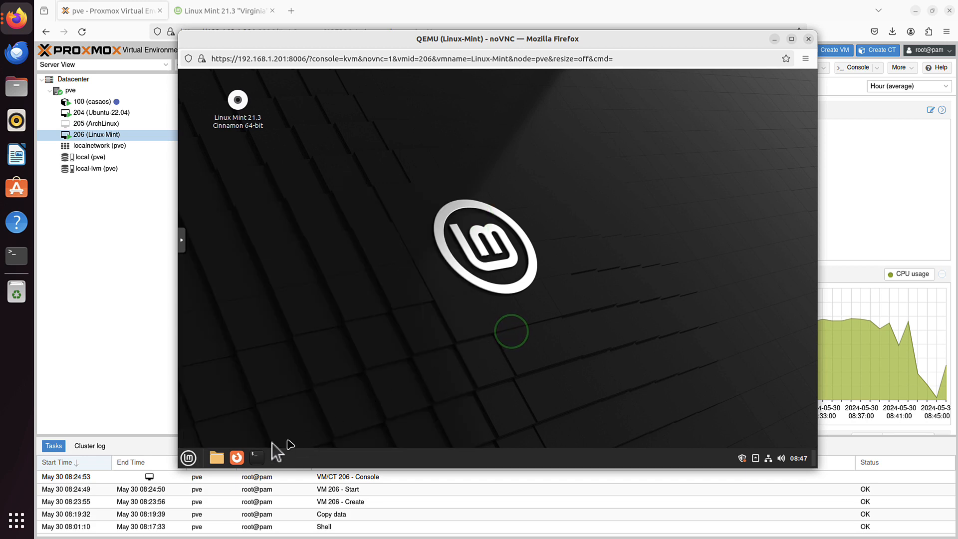
mouse_move(237, 457)
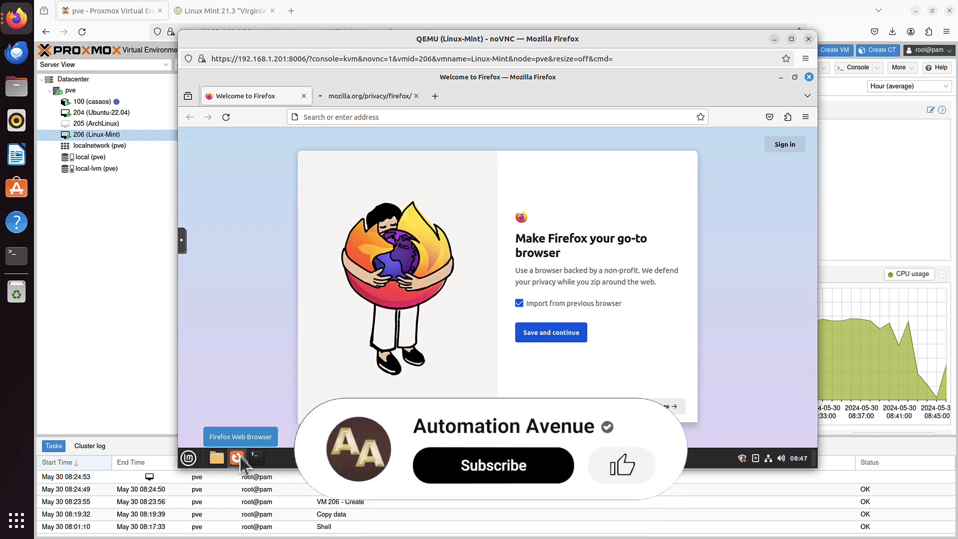
left_click(621, 444)
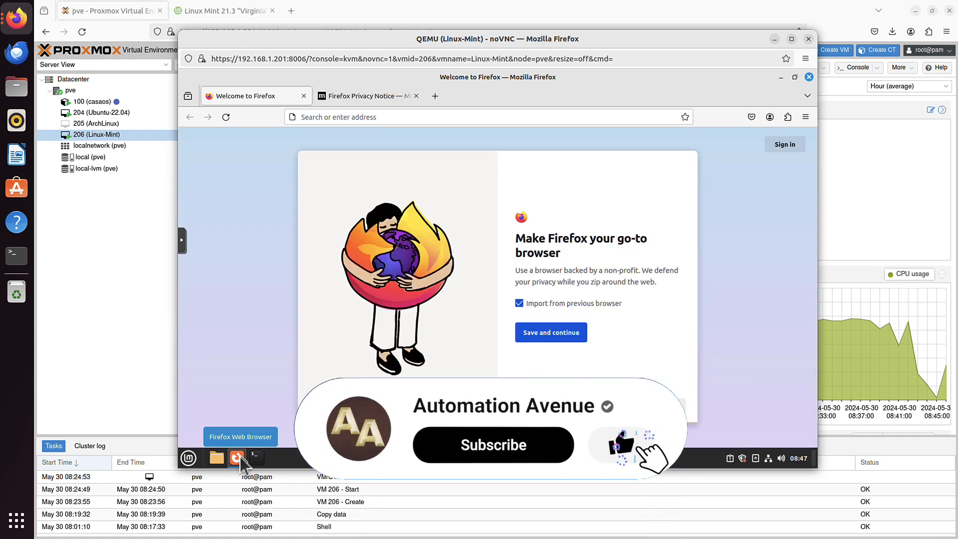
left_click(492, 445)
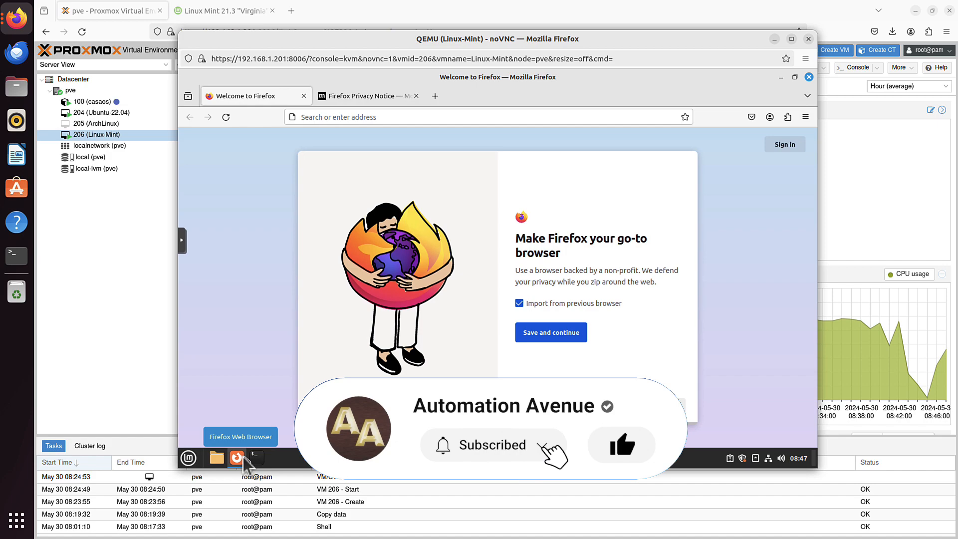